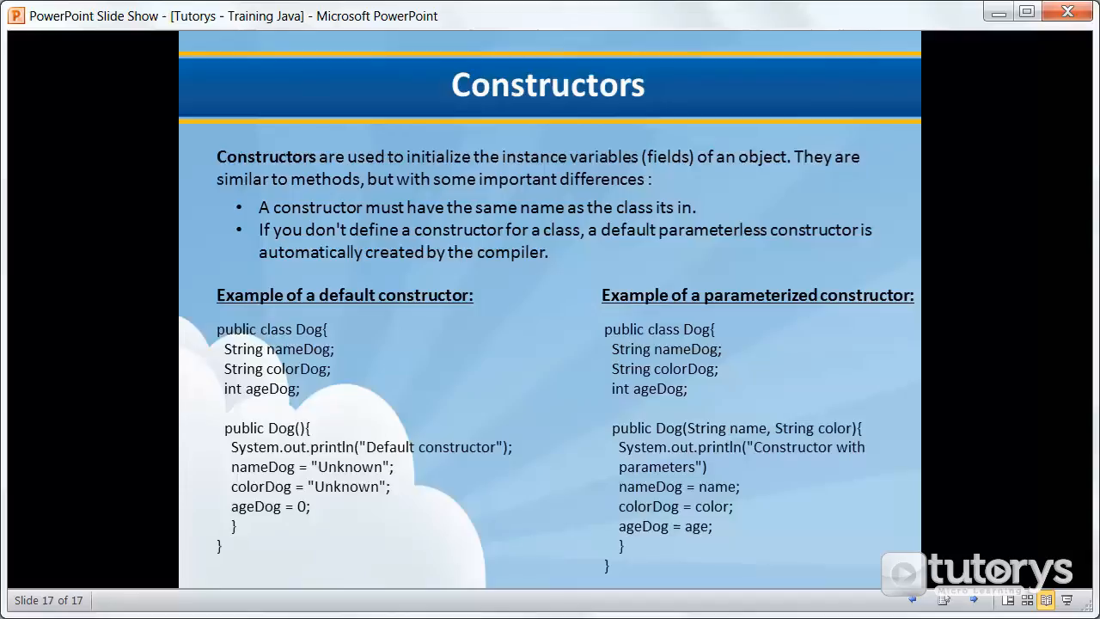
{"action": "mouse_move", "coordinate": [569, 302]}
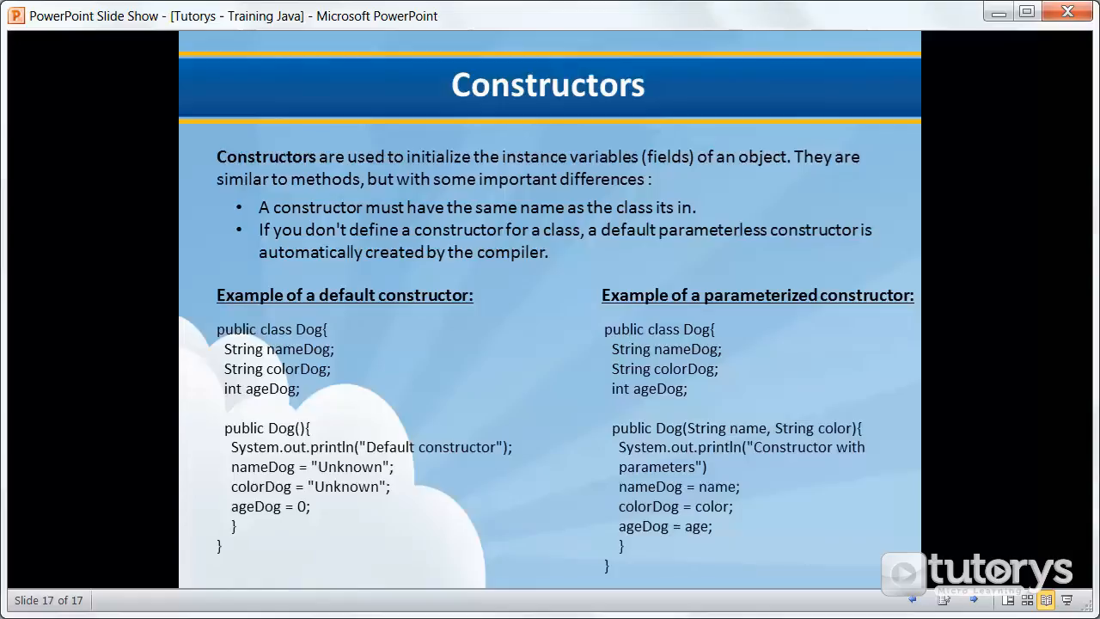
{"action": "mouse_move", "coordinate": [215, 344]}
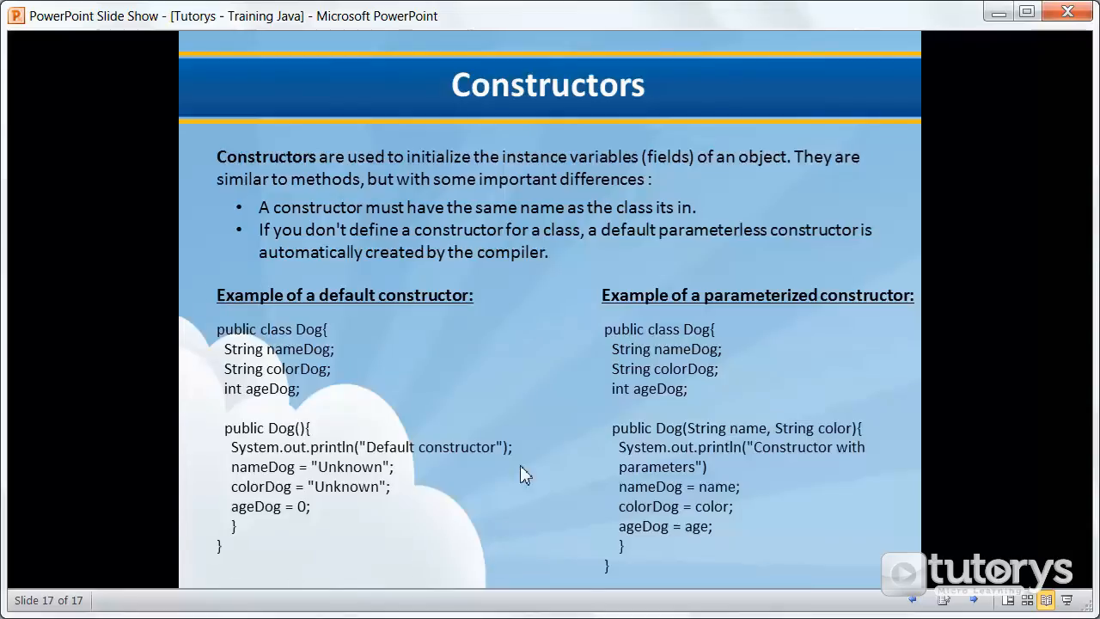
{"action": "mouse_move", "coordinate": [225, 453]}
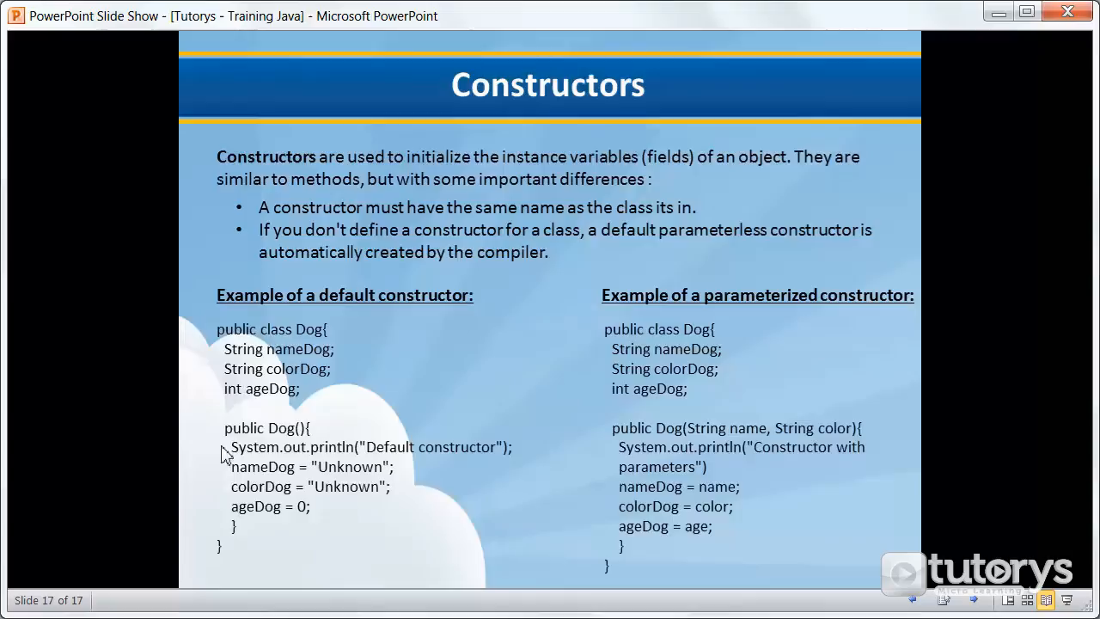
{"action": "mouse_move", "coordinate": [327, 342]}
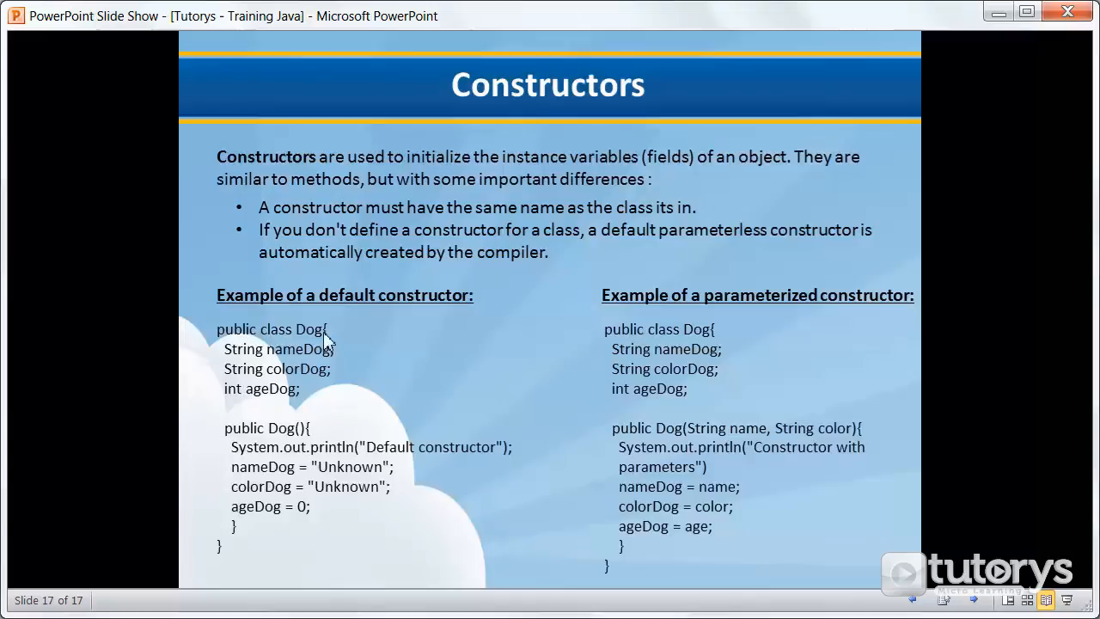
{"action": "mouse_move", "coordinate": [239, 386]}
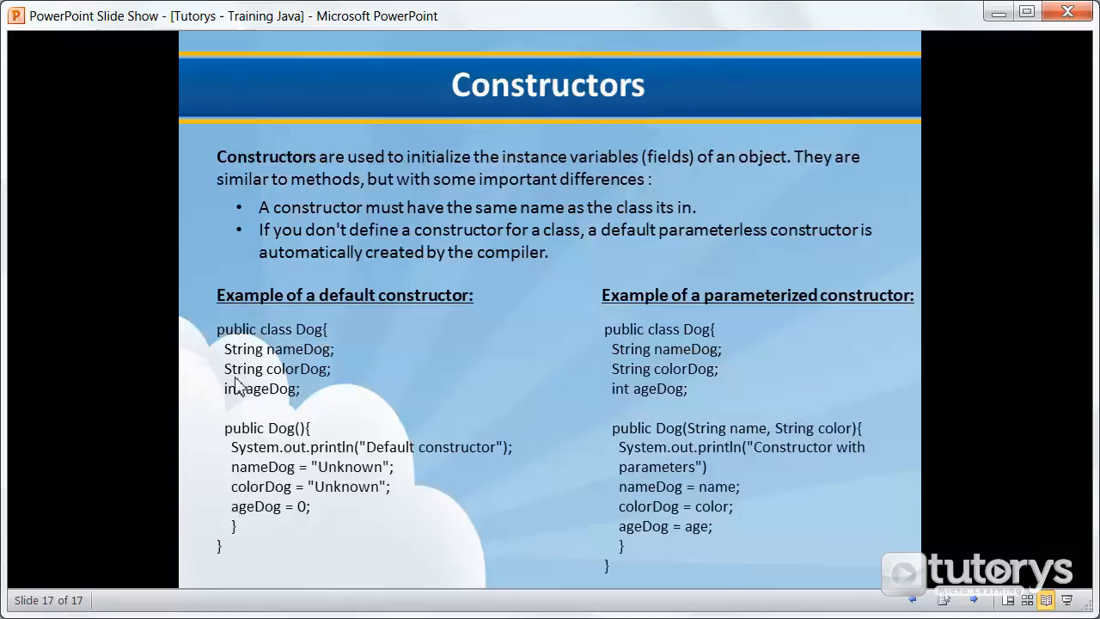
{"action": "mouse_move", "coordinate": [295, 359]}
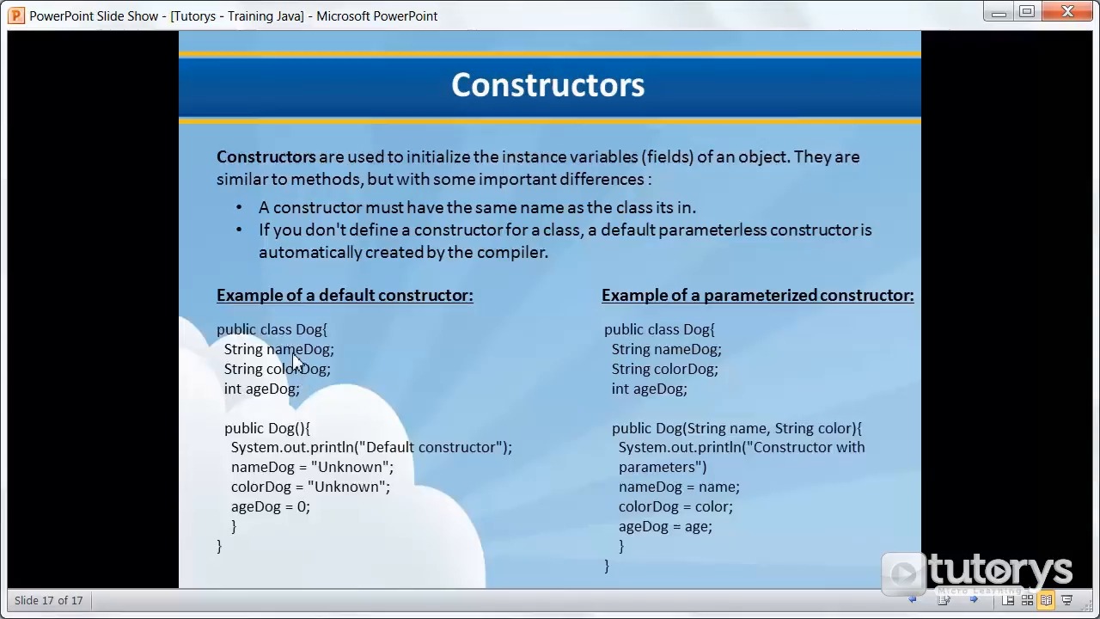
{"action": "mouse_move", "coordinate": [409, 448]}
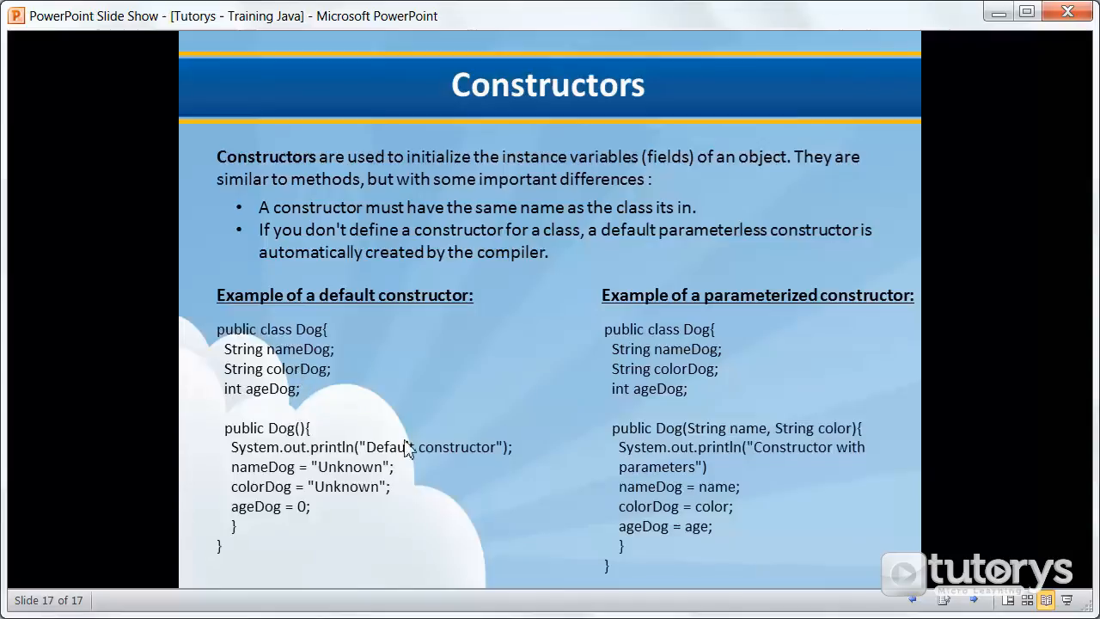
{"action": "mouse_move", "coordinate": [301, 481]}
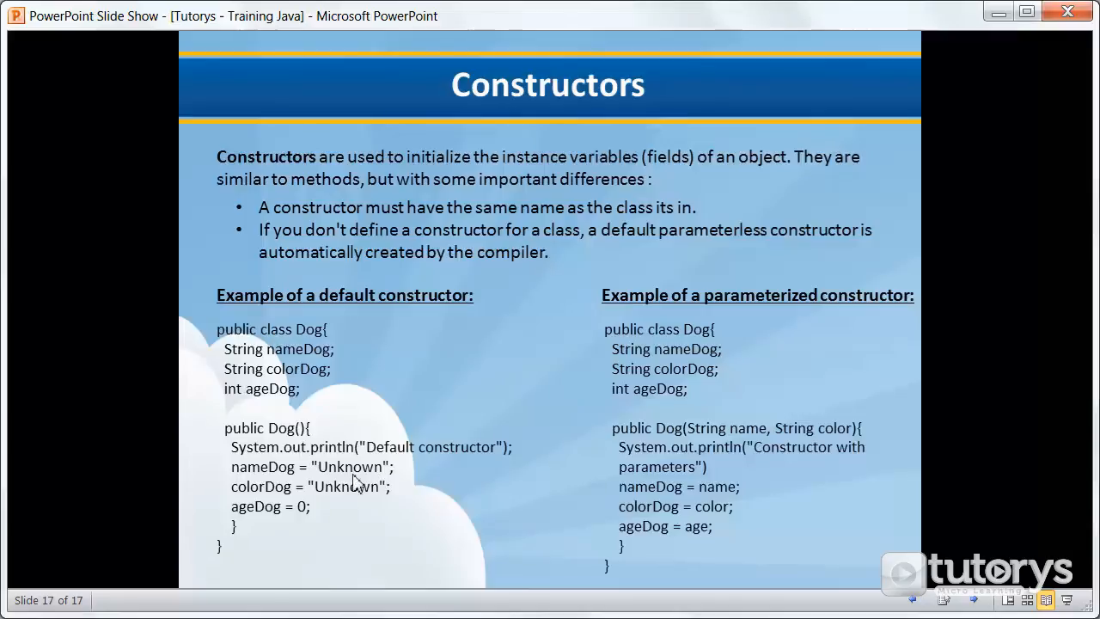
{"action": "mouse_move", "coordinate": [281, 386]}
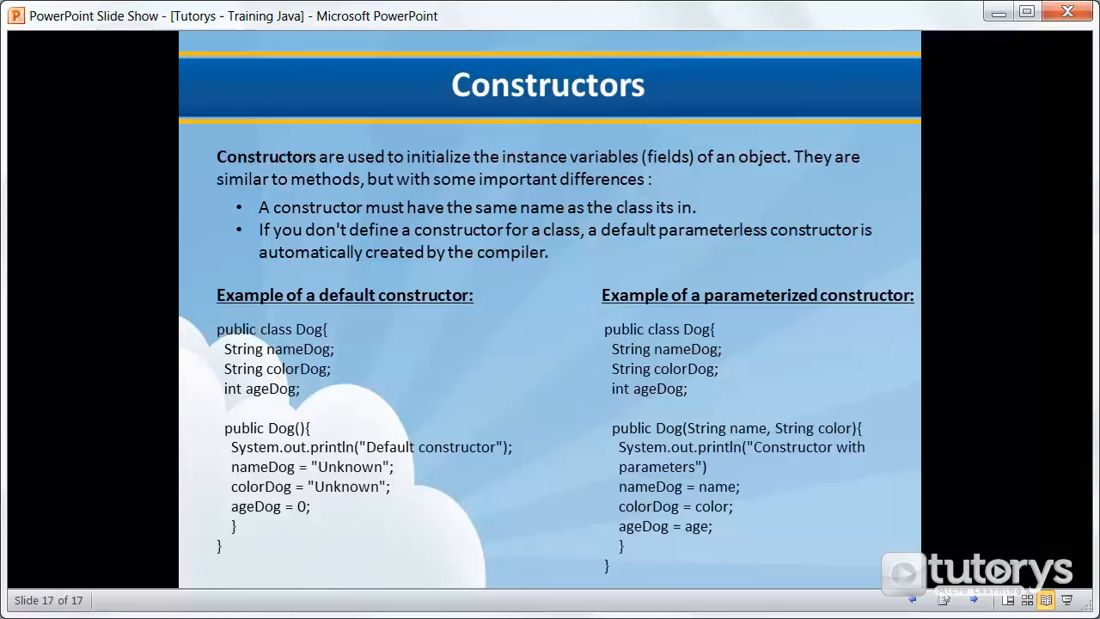
{"action": "mouse_move", "coordinate": [117, 446]}
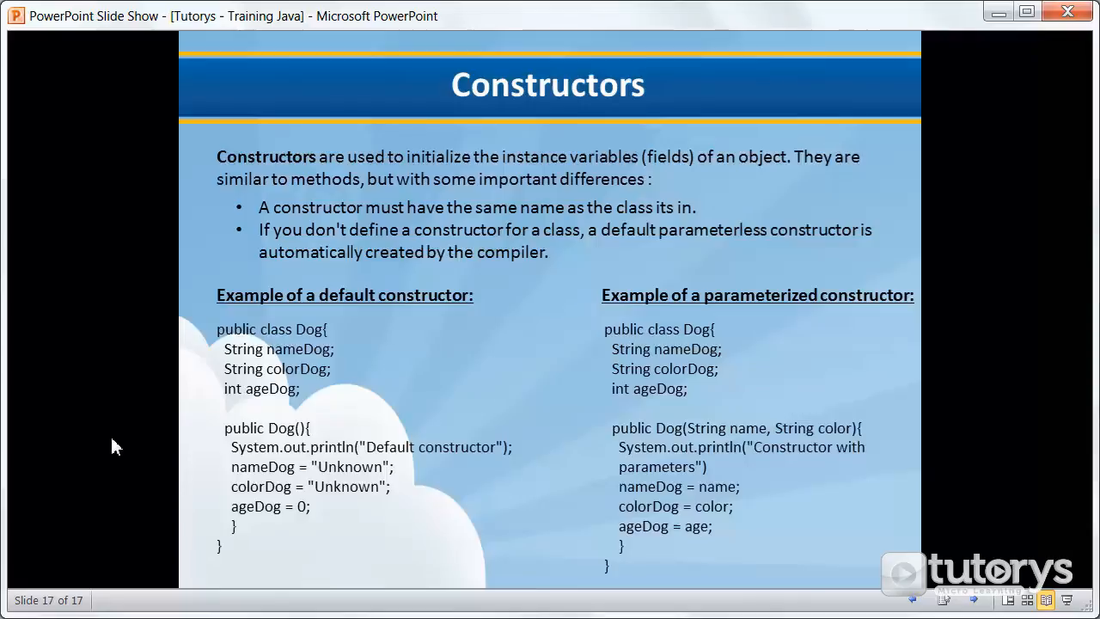
{"action": "mouse_move", "coordinate": [151, 422]}
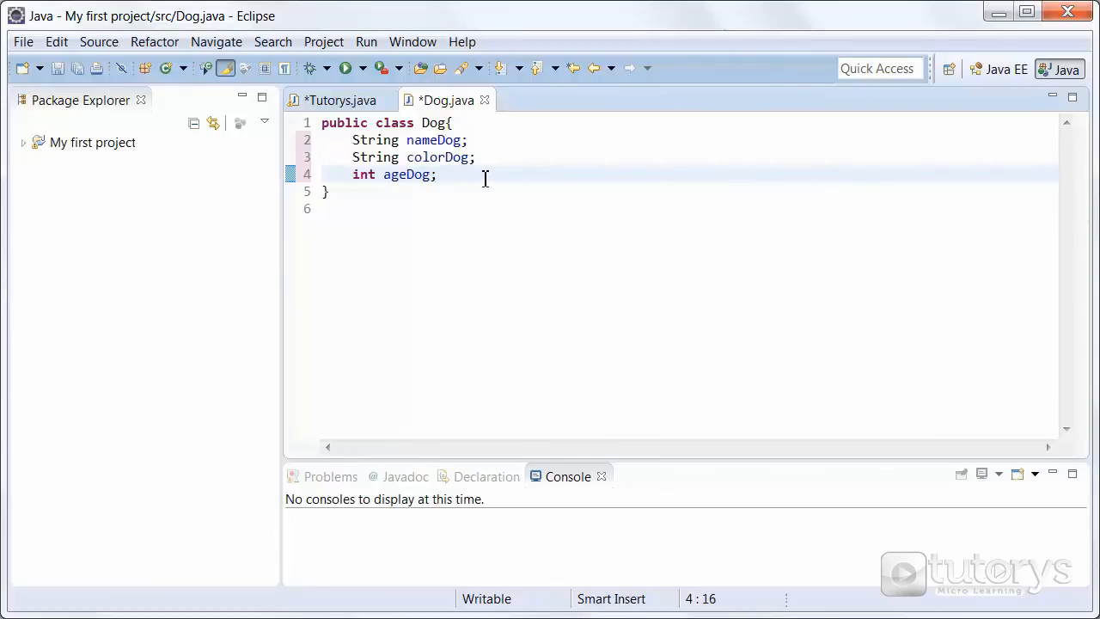
Write the constructor header public Dog() on a new line below the ageDog field.
{"action": "key", "text": "Enter"}
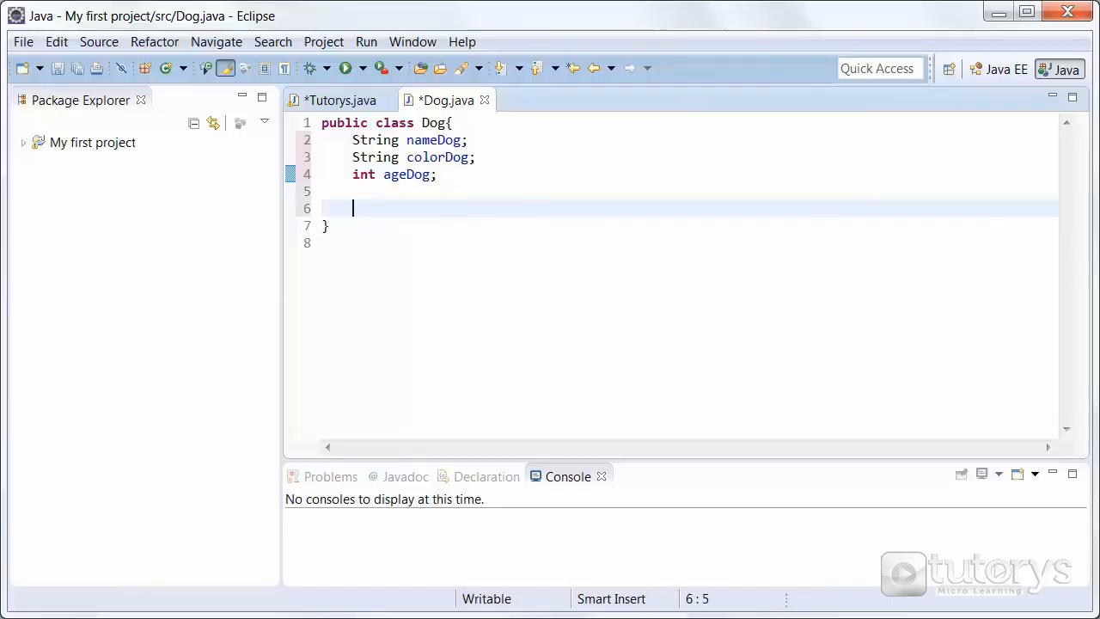
{"action": "type", "text": "p"}
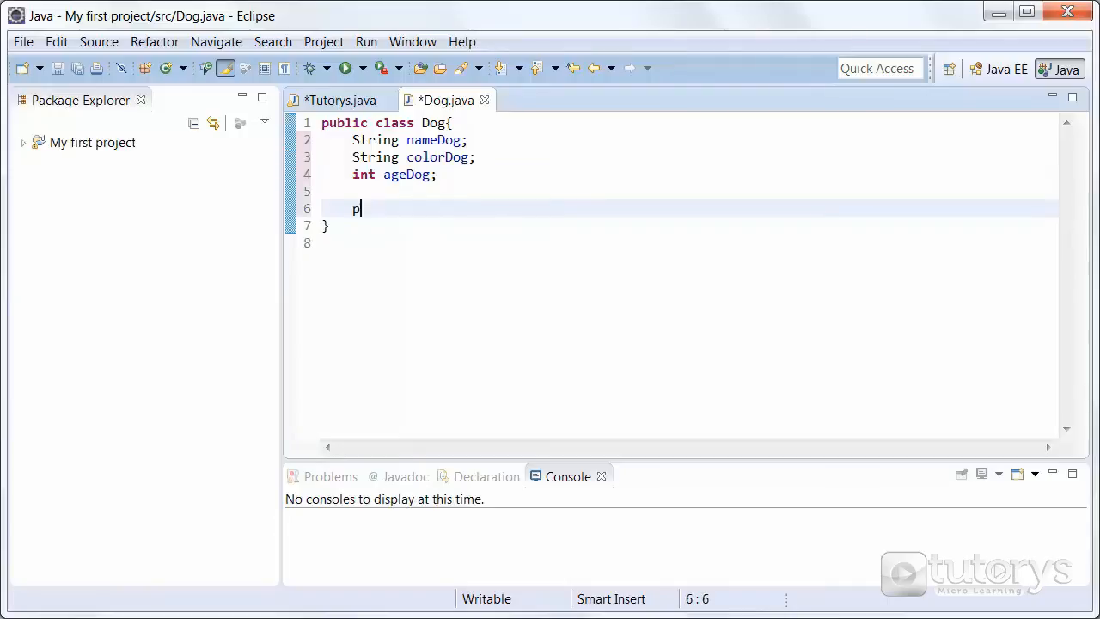
{"action": "type", "text": "ublic"}
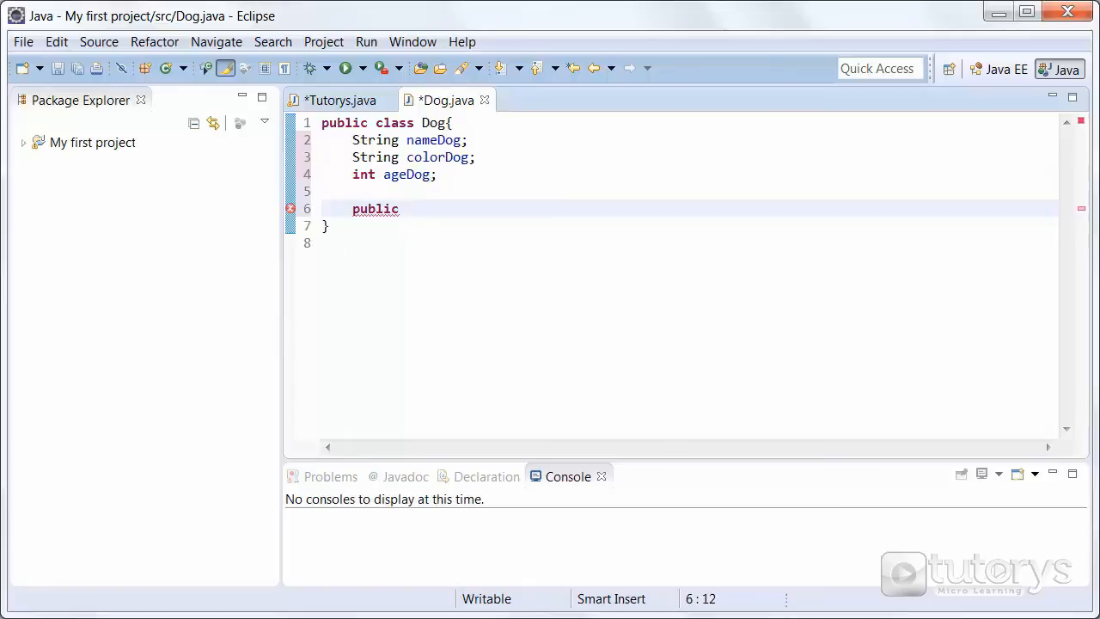
{"action": "type", "text": "D"}
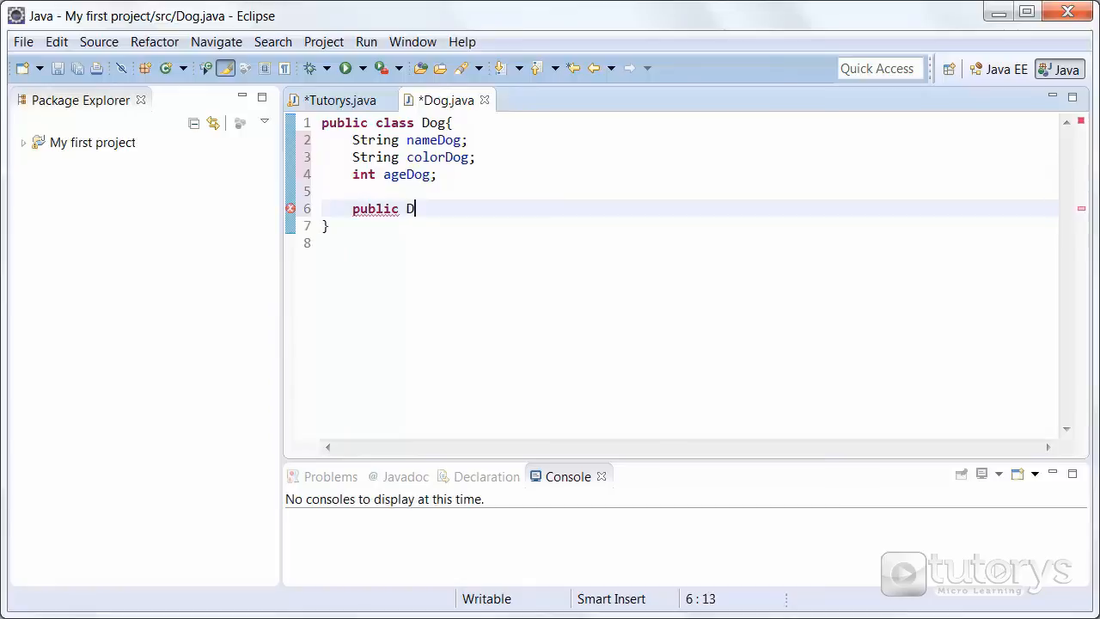
{"action": "type", "text": "og"}
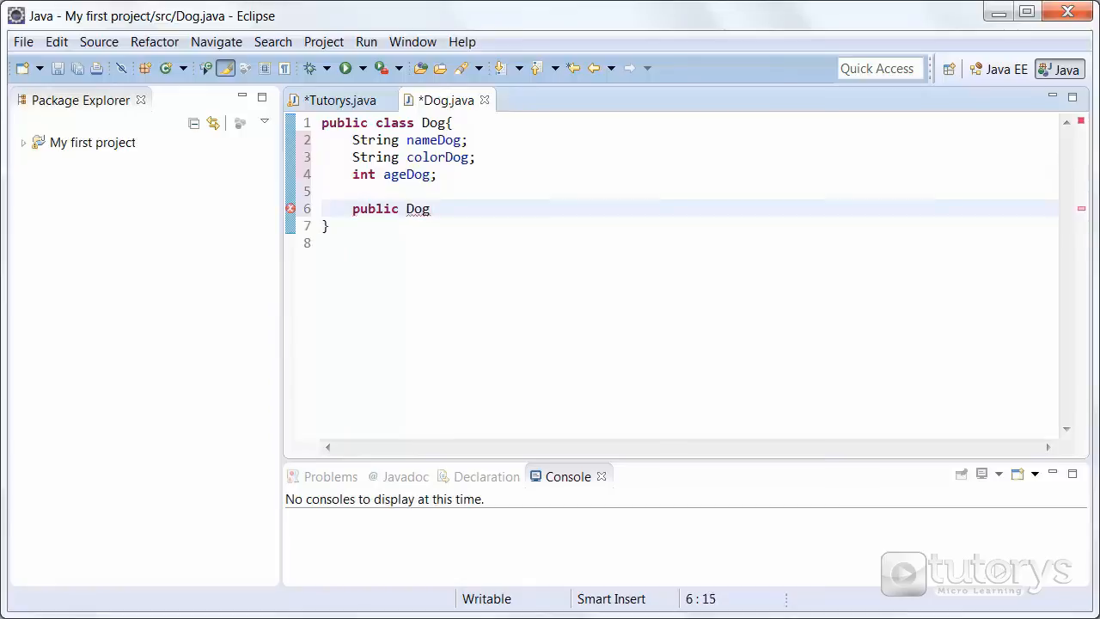
{"action": "type", "text": "()"}
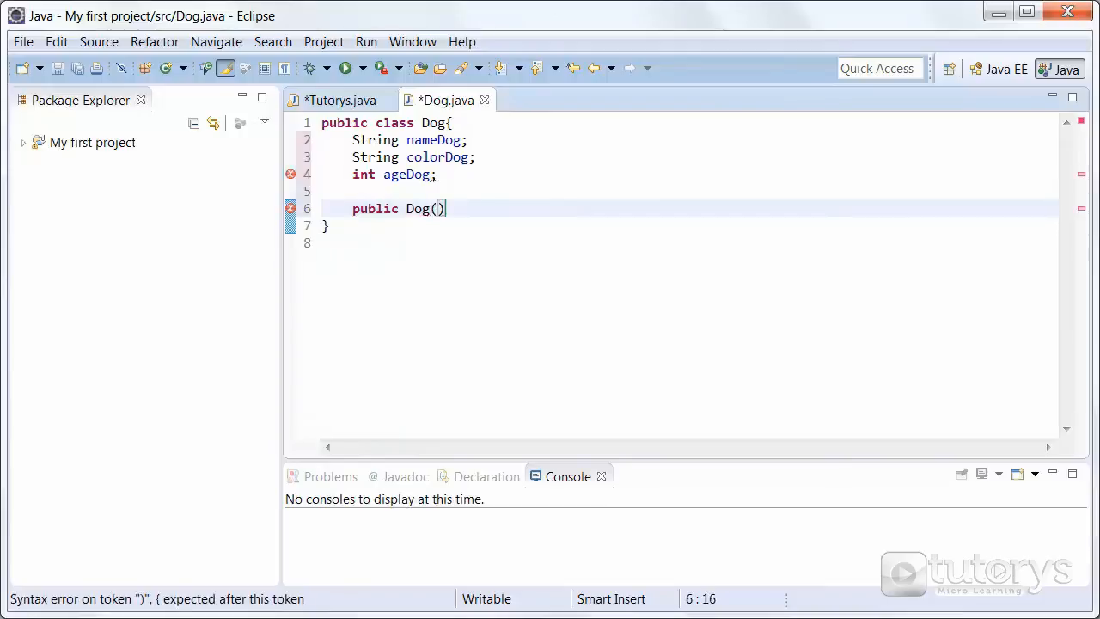
{"action": "key", "text": "Right"}
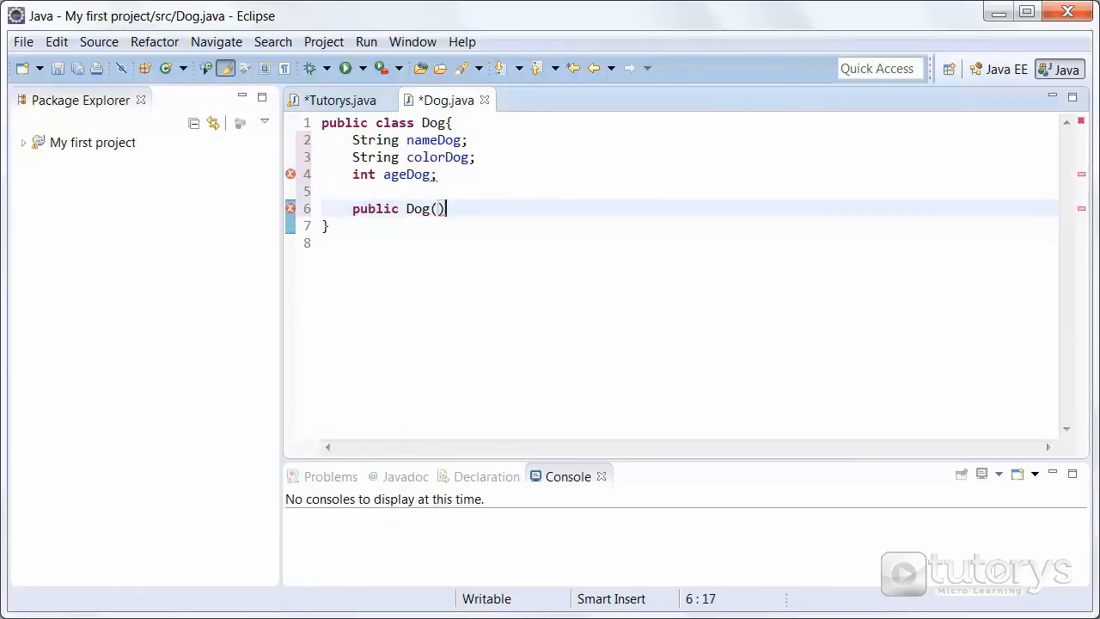
Open the constructor body with a System.out.println("Default constructor"); statement.
{"action": "type", "text": "{"}
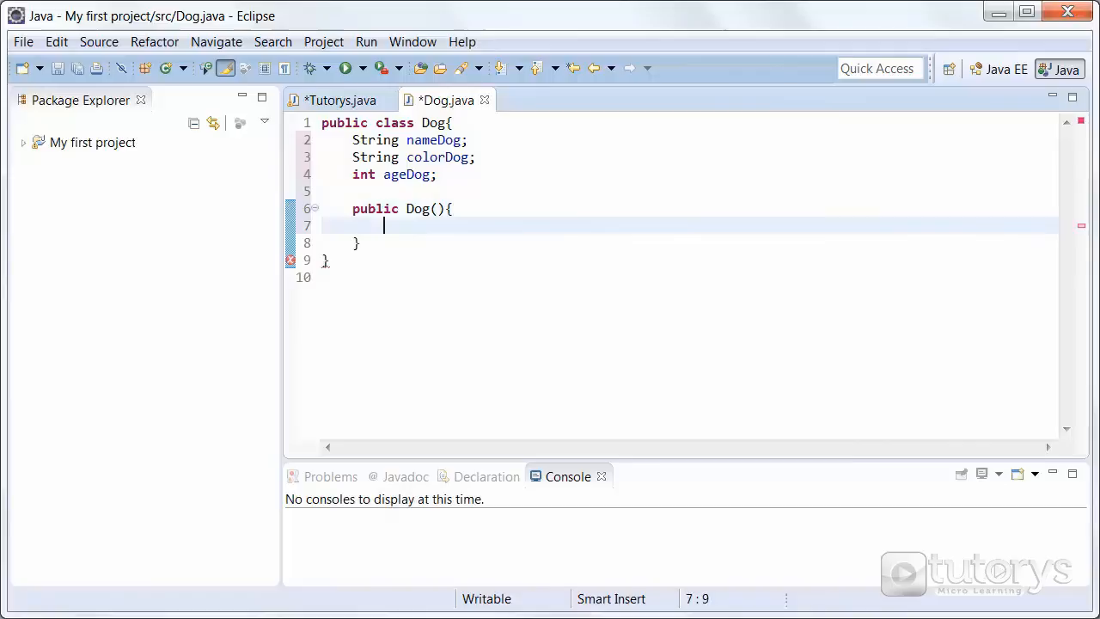
{"action": "type", "text": "Syste"}
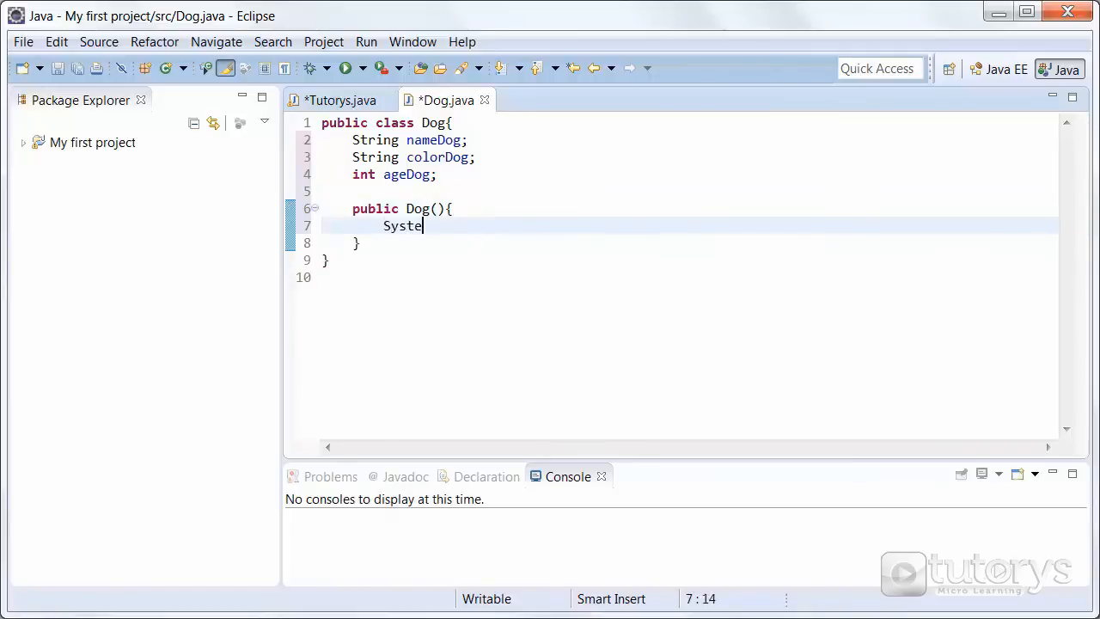
{"action": "type", "text": "m.out.println"}
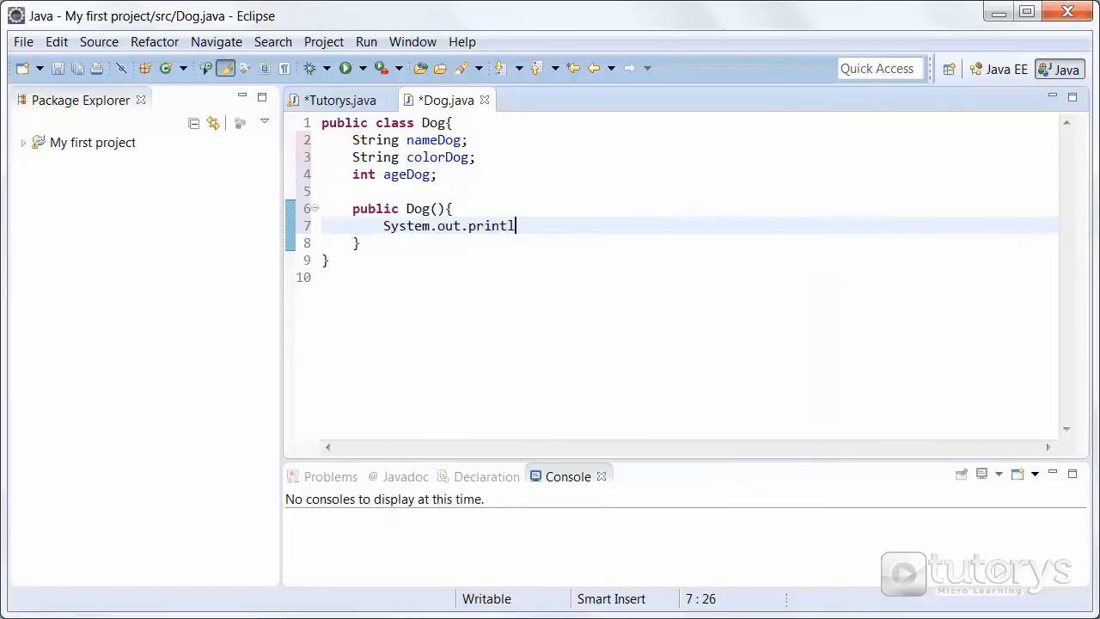
{"action": "type", "text": "n()"}
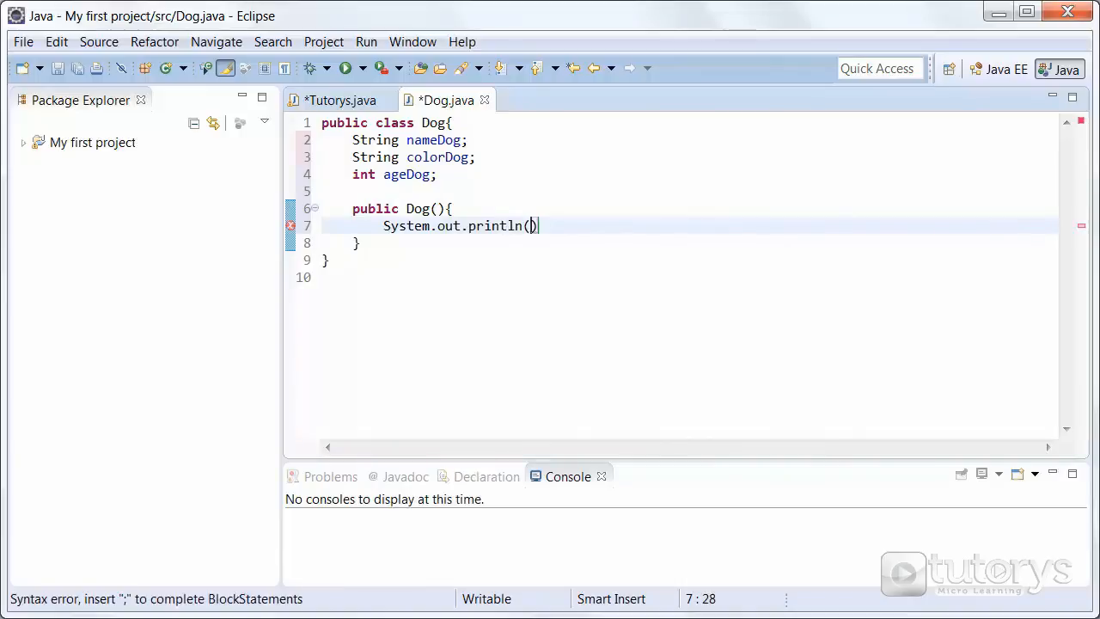
{"action": "type", "text": "\"\""}
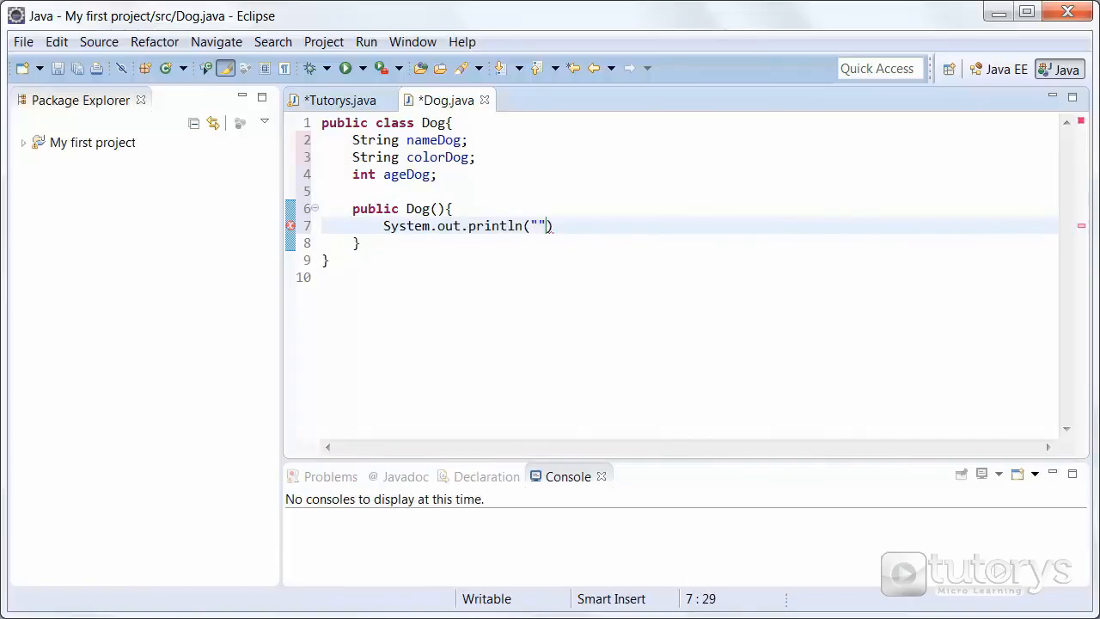
{"action": "type", "text": "Default construc"}
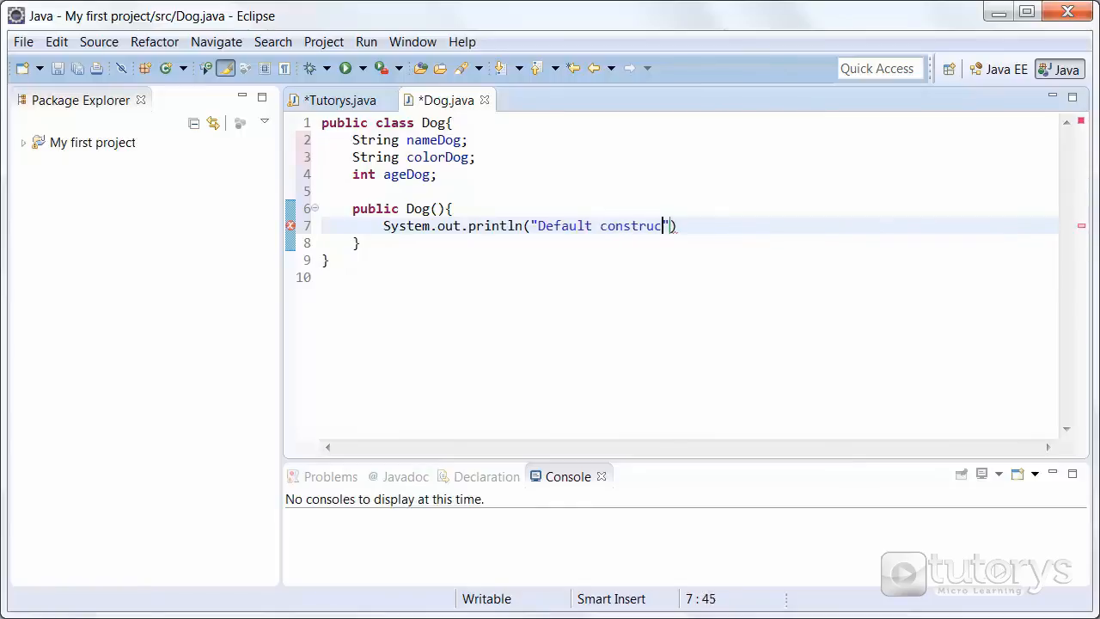
{"action": "type", "text": "tor"}
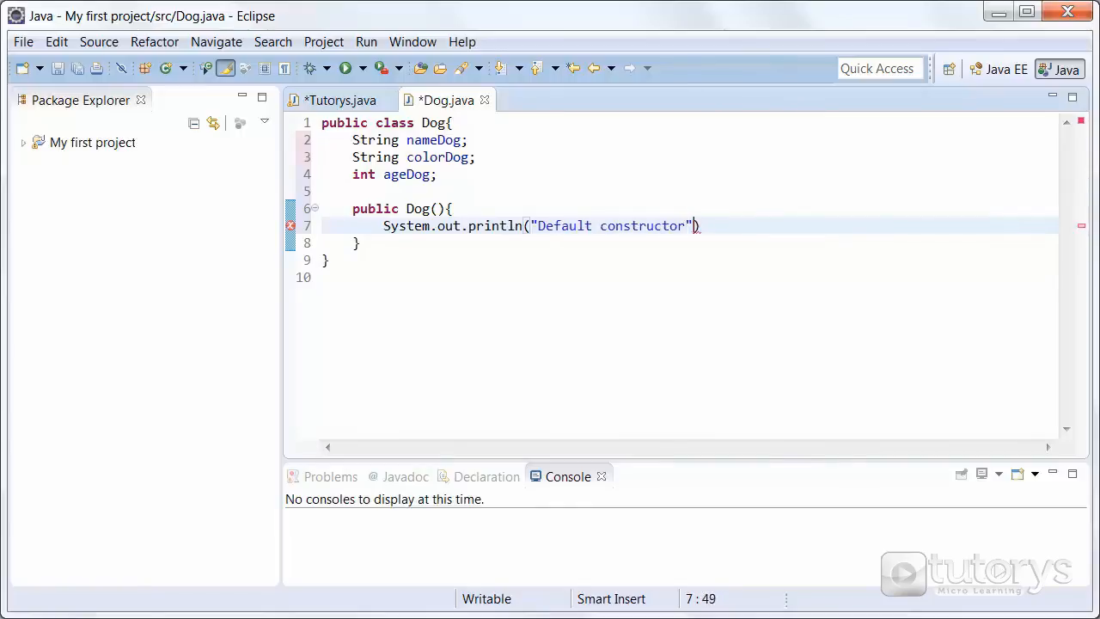
{"action": "type", "text": ";"}
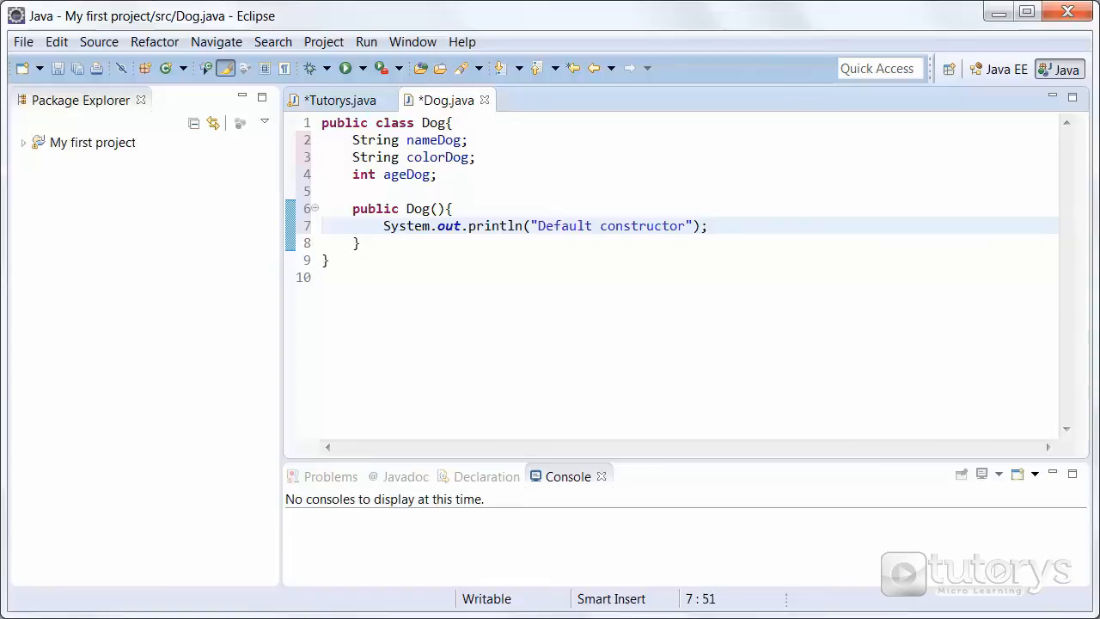
{"action": "key", "text": "Return"}
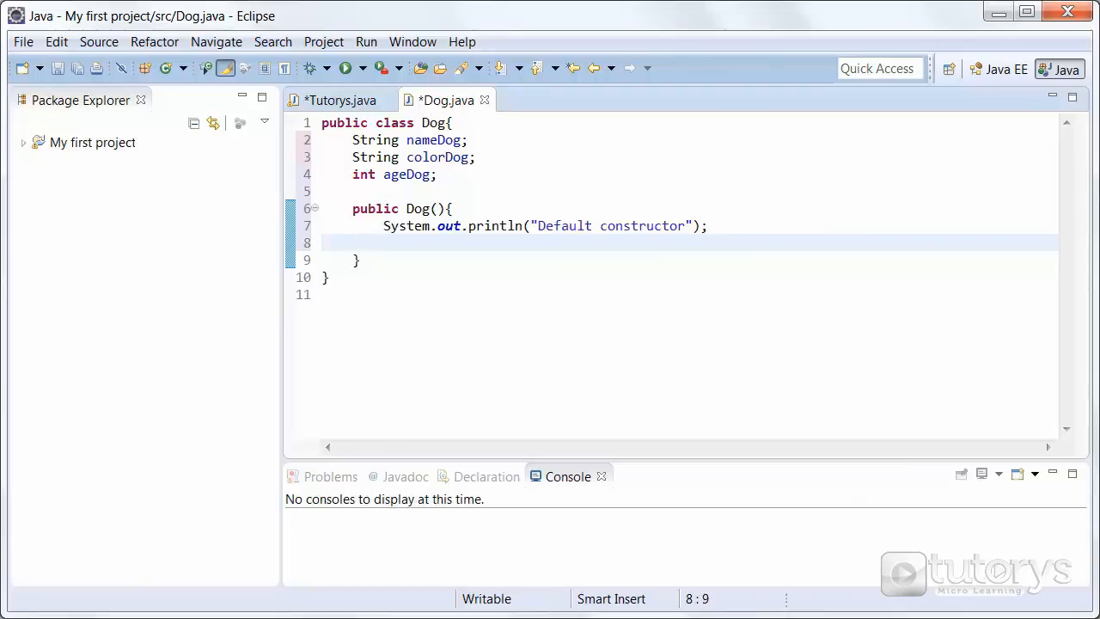
Assign nameDog = "Unknown" and colorDog = "Unknown" inside the constructor.
{"action": "type", "text": "name"}
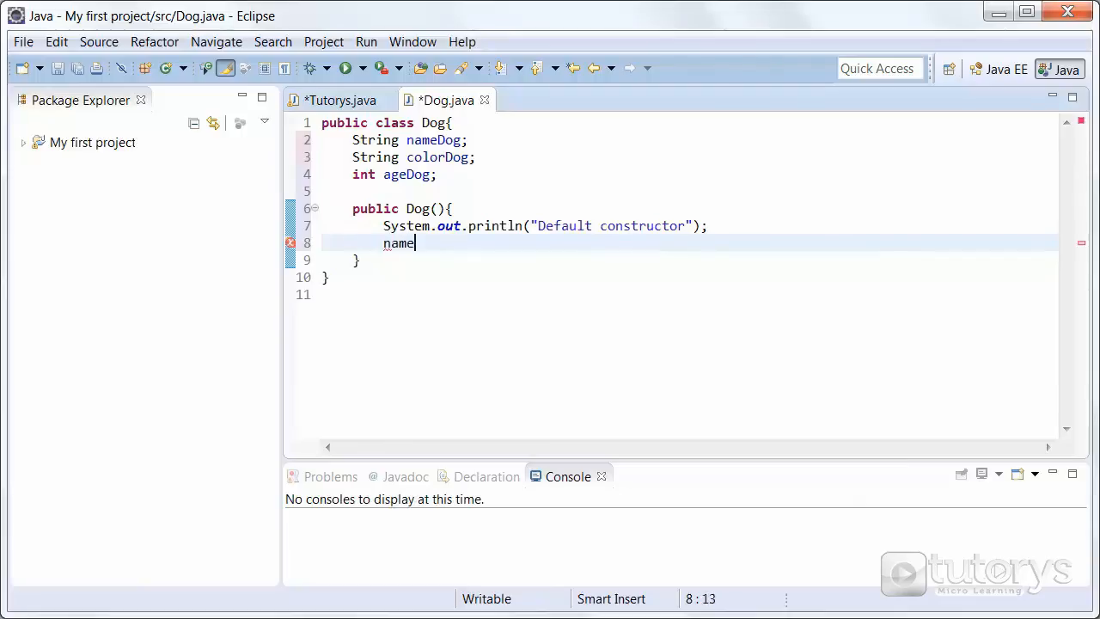
{"action": "type", "text": "Dog = \"\""}
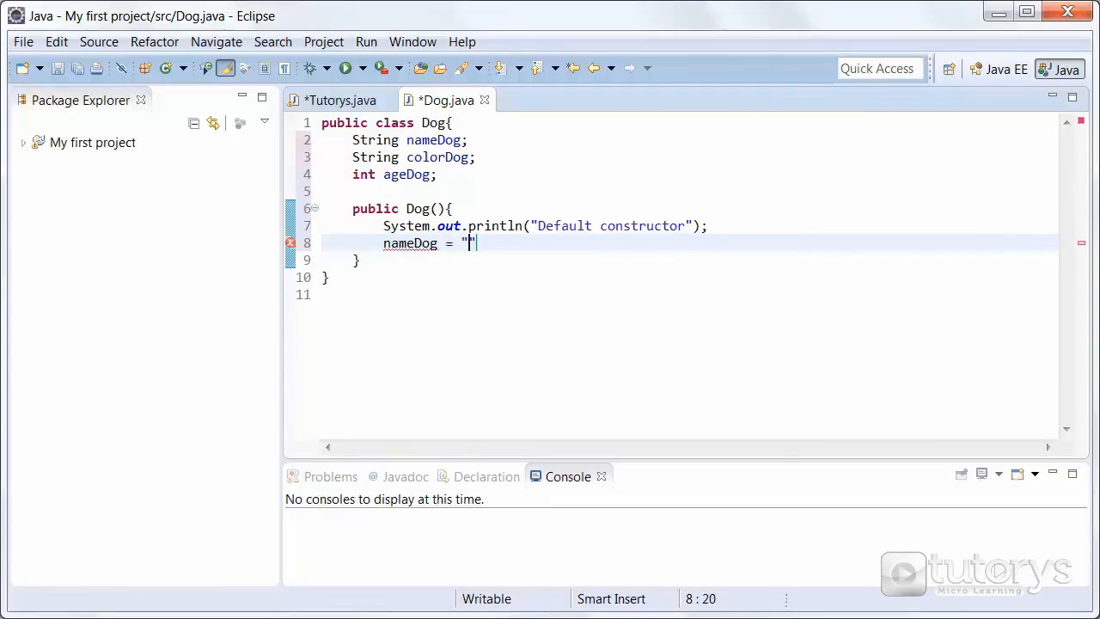
{"action": "type", "text": "\""}
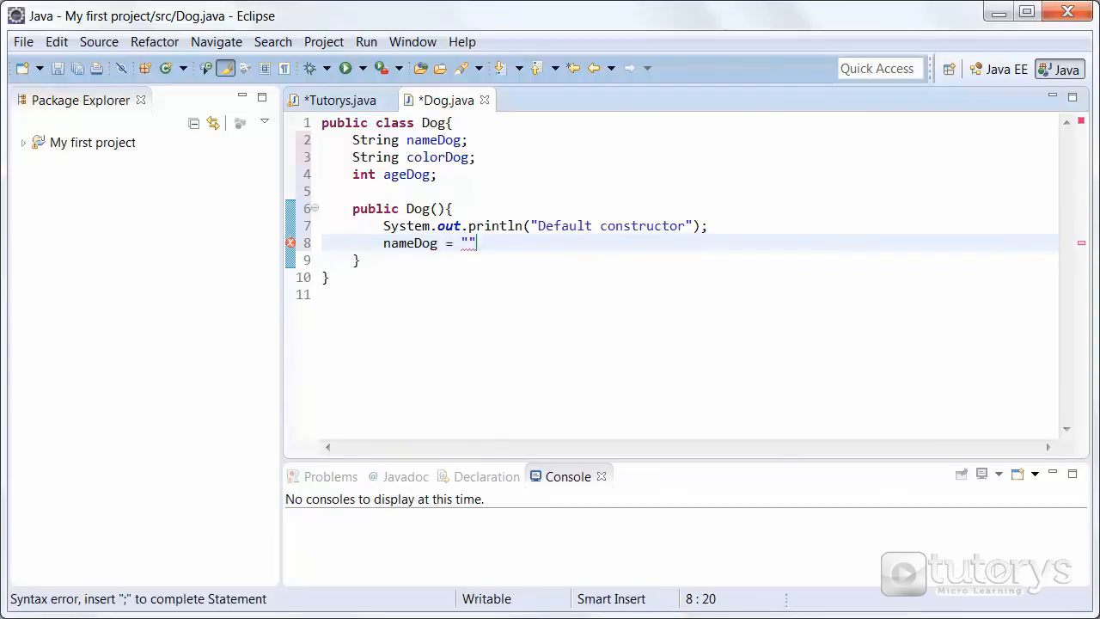
{"action": "type", "text": "Unknown"}
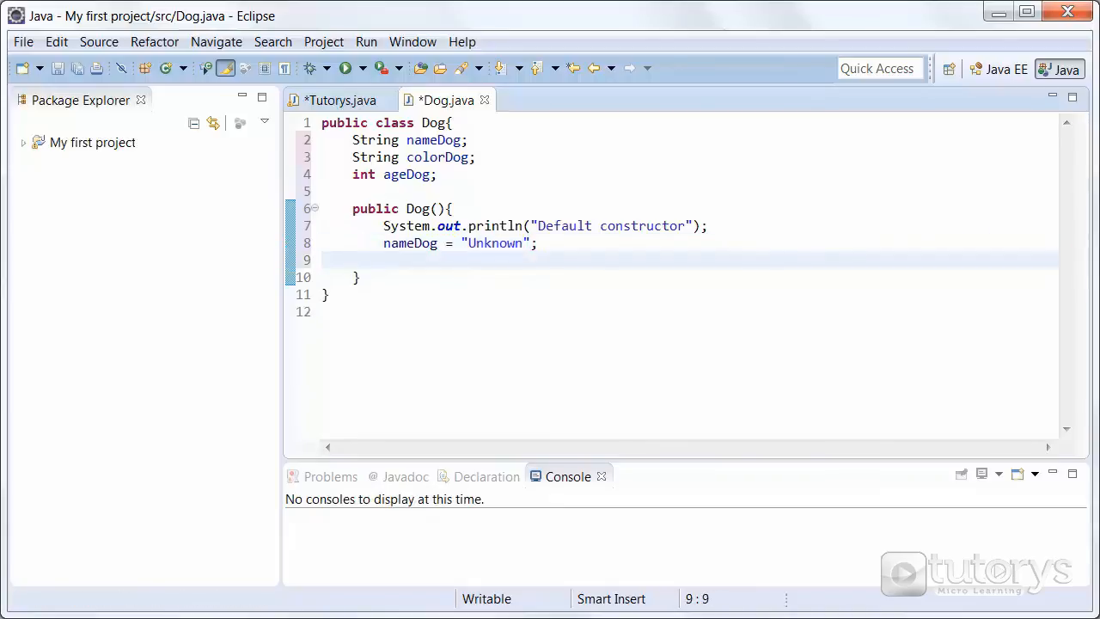
{"action": "type", "text": "colorDog"}
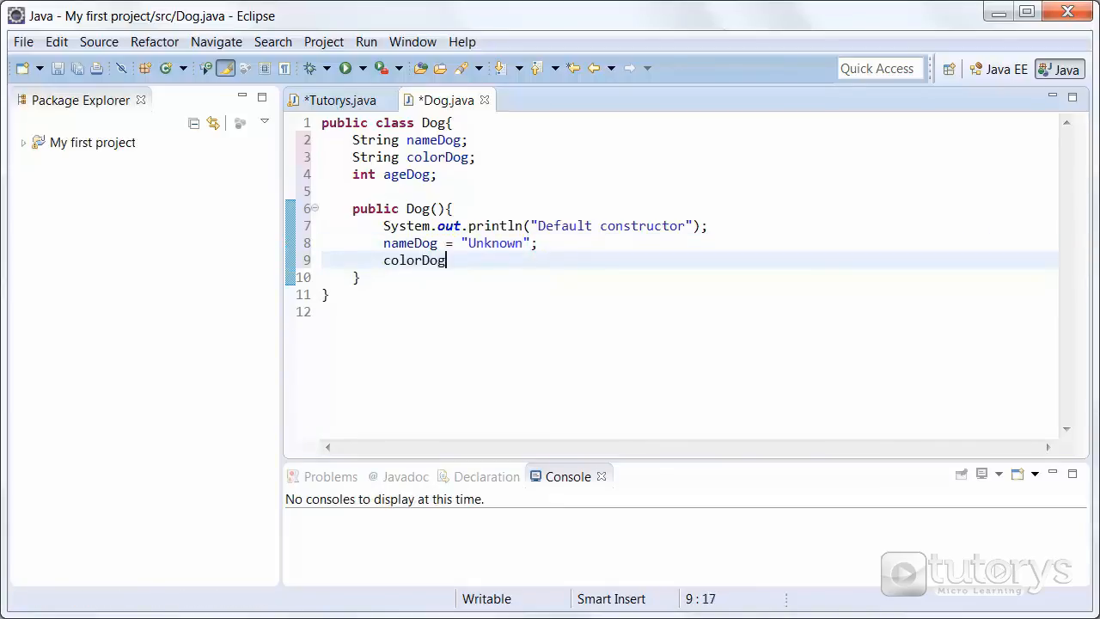
{"action": "key", "text": "Return"}
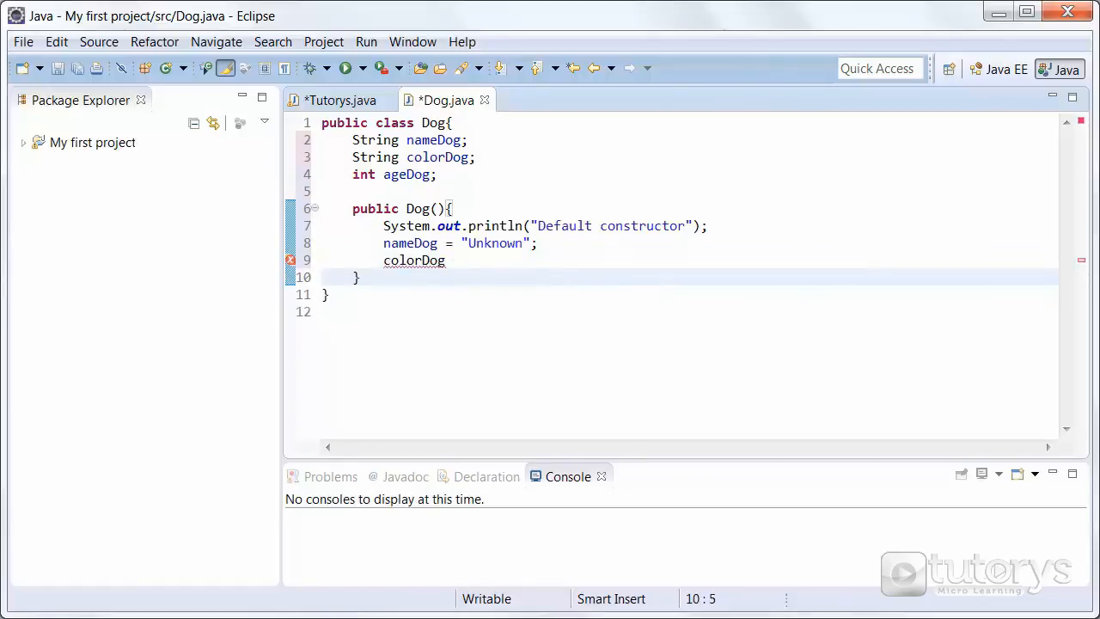
{"action": "left_click", "coordinate": [445, 261]}
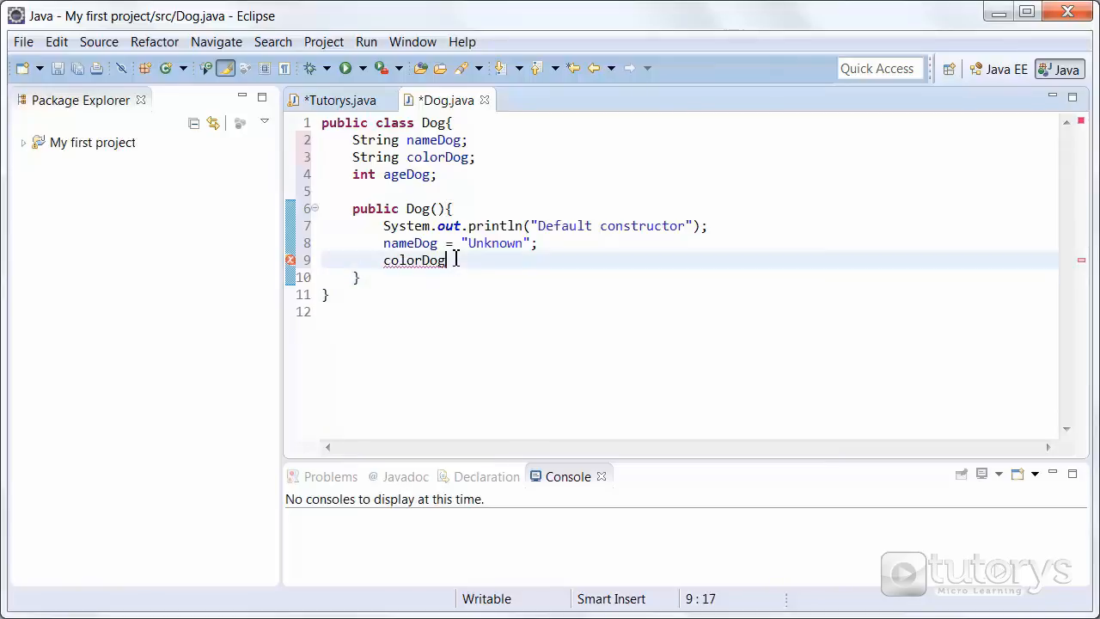
{"action": "type", "text": "= \"U"}
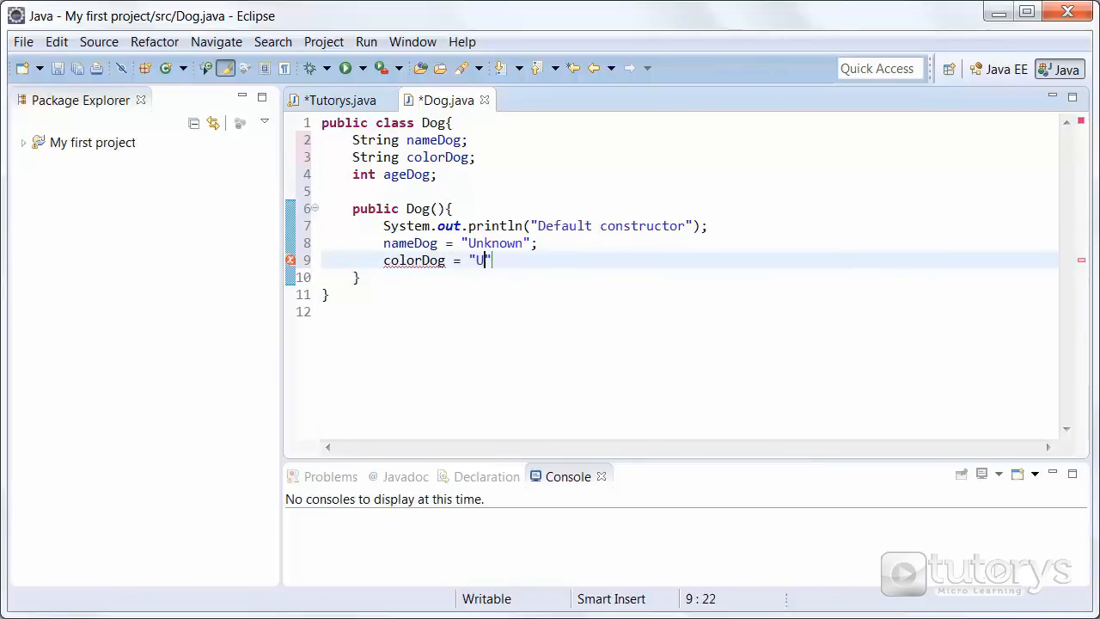
{"action": "type", "text": "nknown"}
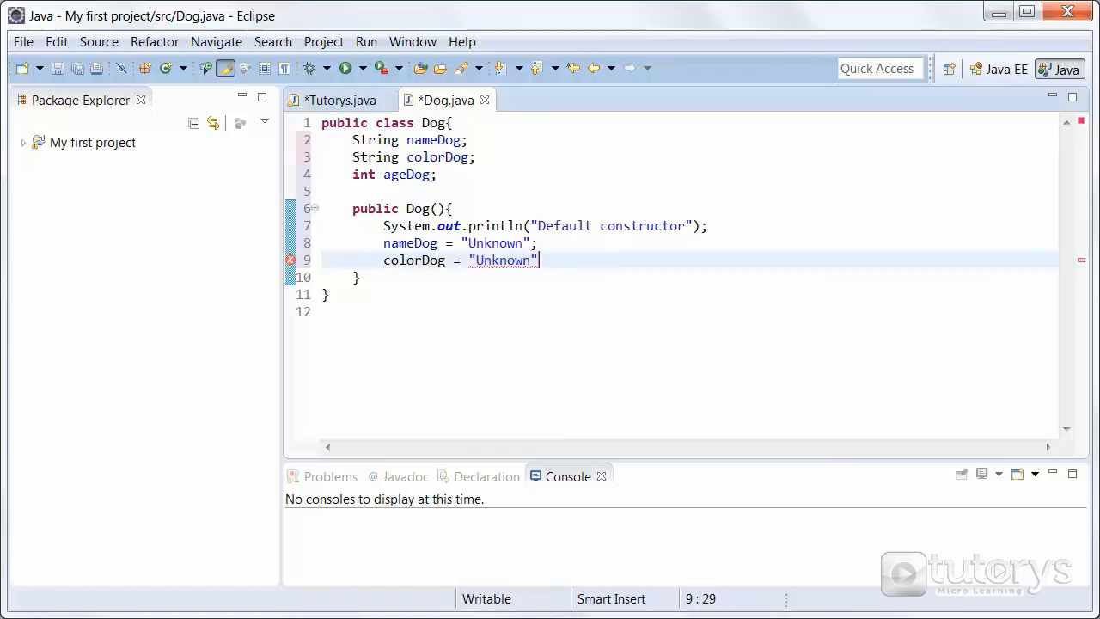
Assign ageDog = 0; to complete the default field values.
{"action": "key", "text": "Return"}
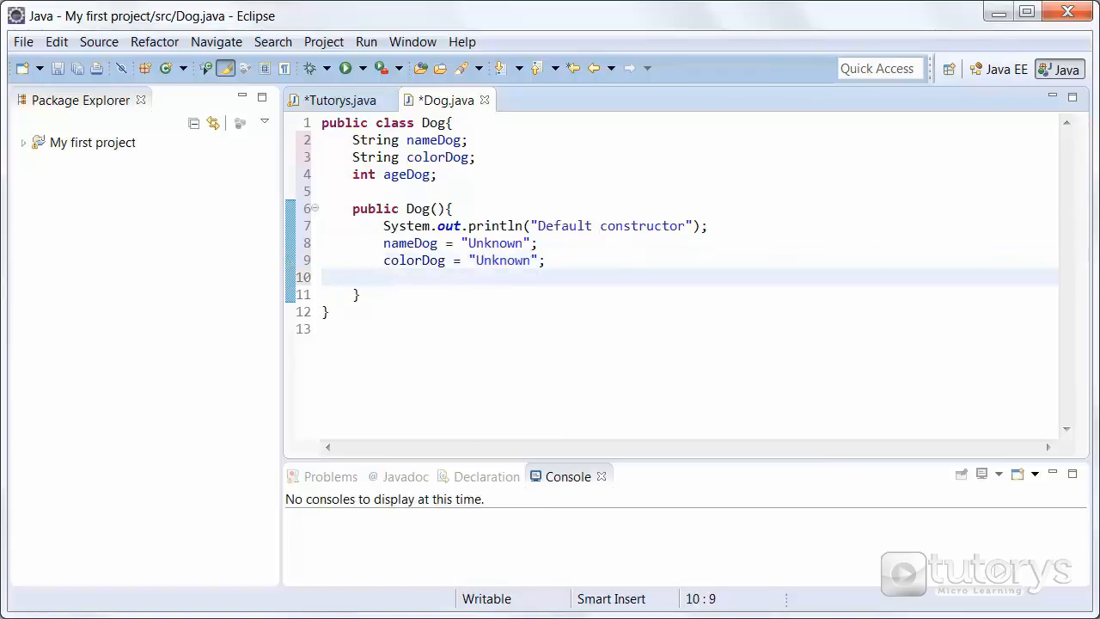
{"action": "type", "text": "age"}
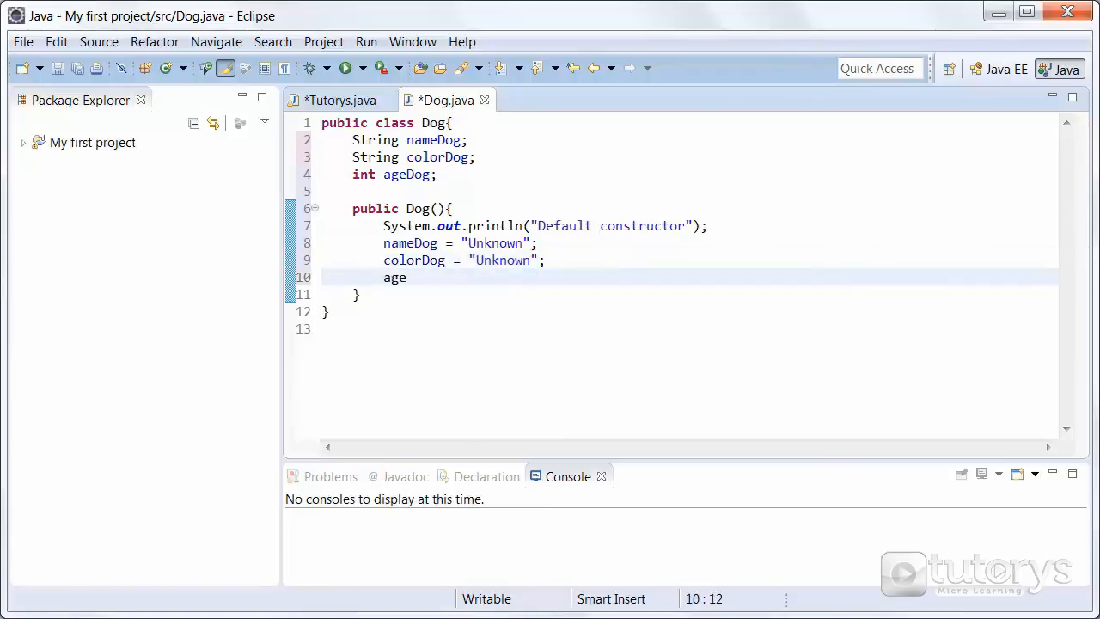
{"action": "type", "text": "Dog ="}
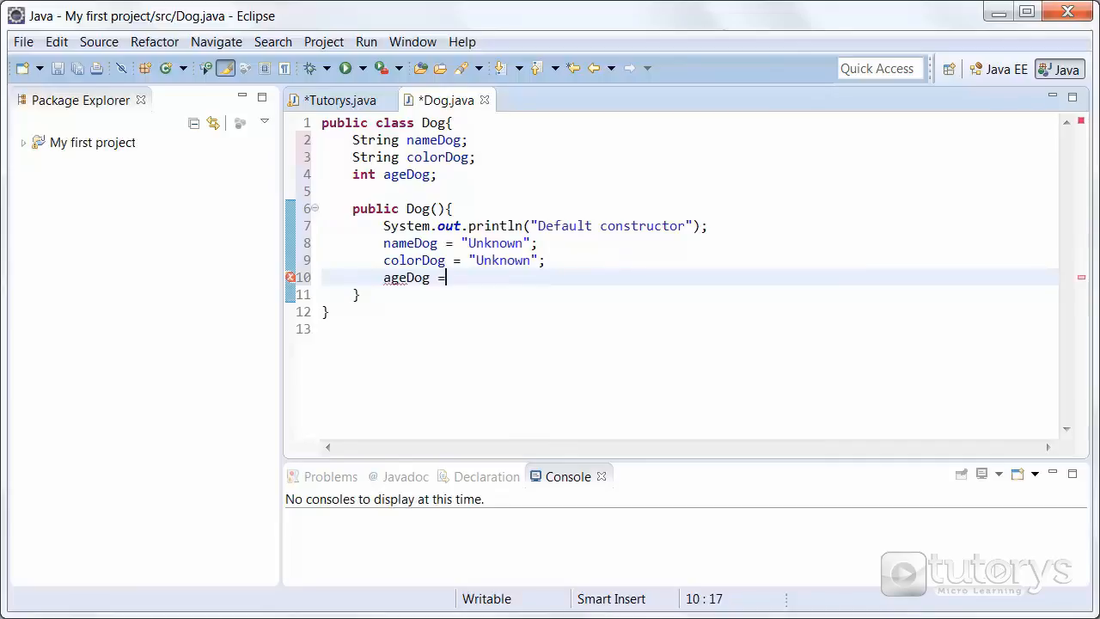
{"action": "type", "text": "0"}
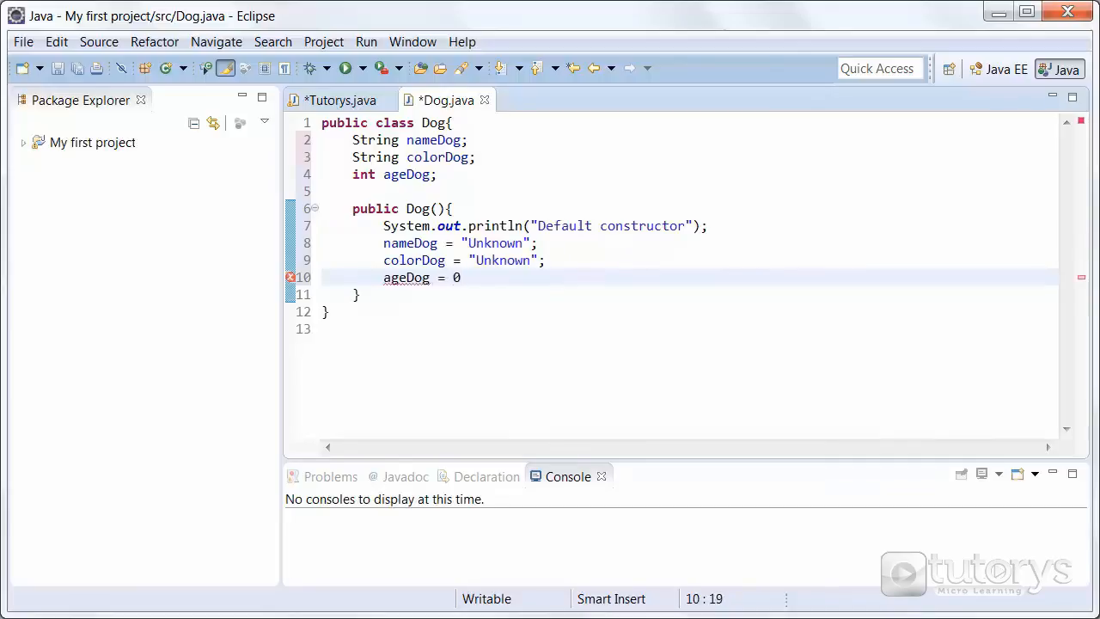
{"action": "type", "text": ";"}
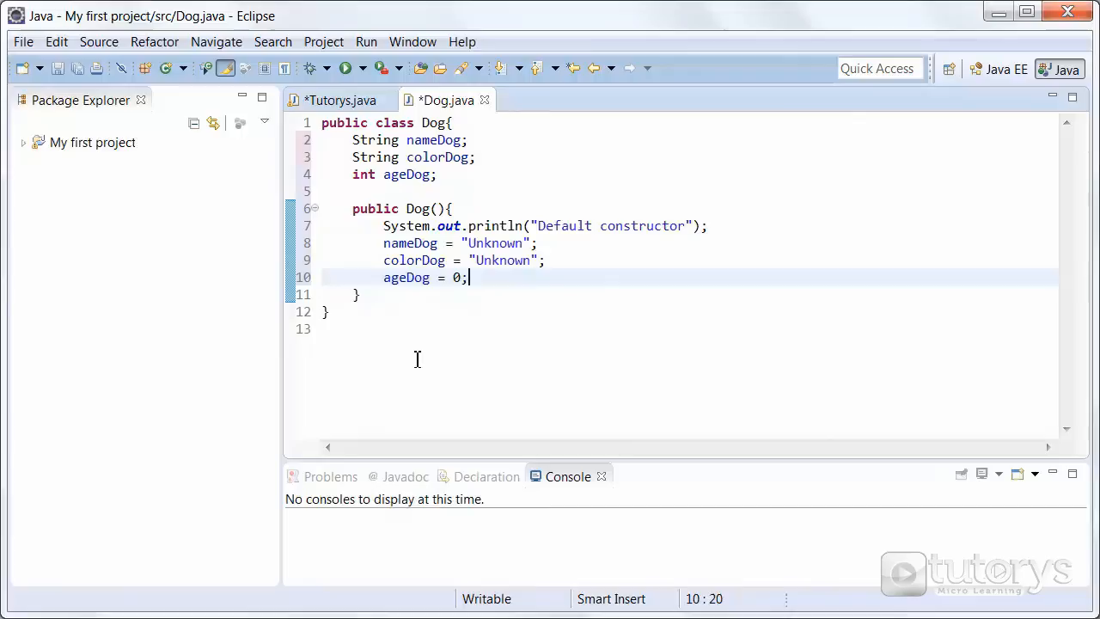
{"action": "left_click", "coordinate": [341, 100]}
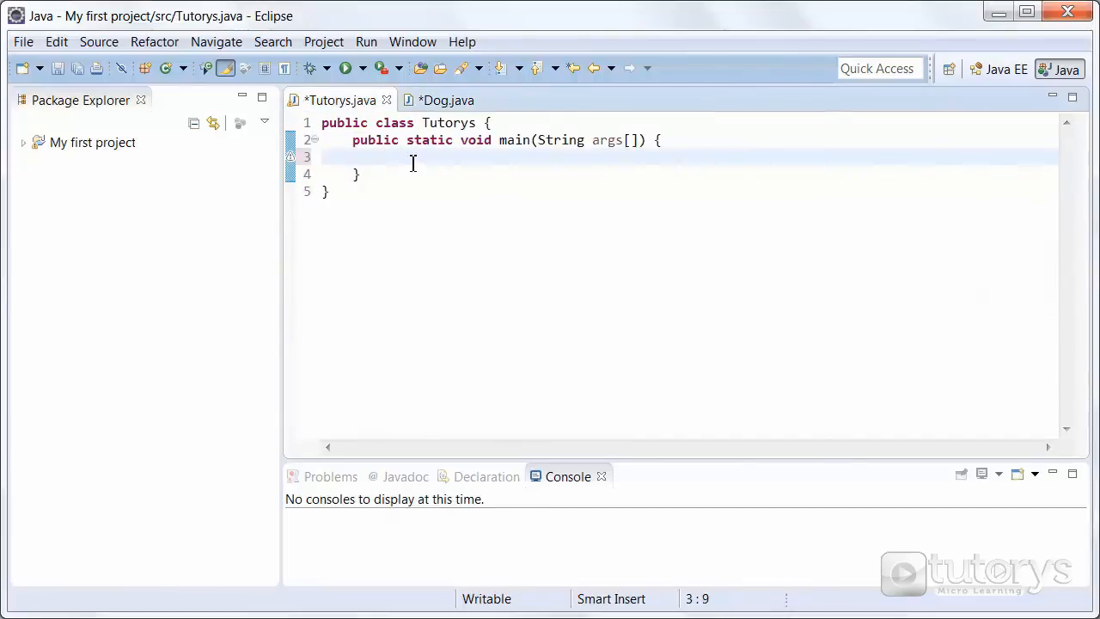
Write Dog dog1 = new Dog(); inside the Tutorys main method.
{"action": "type", "text": "D"}
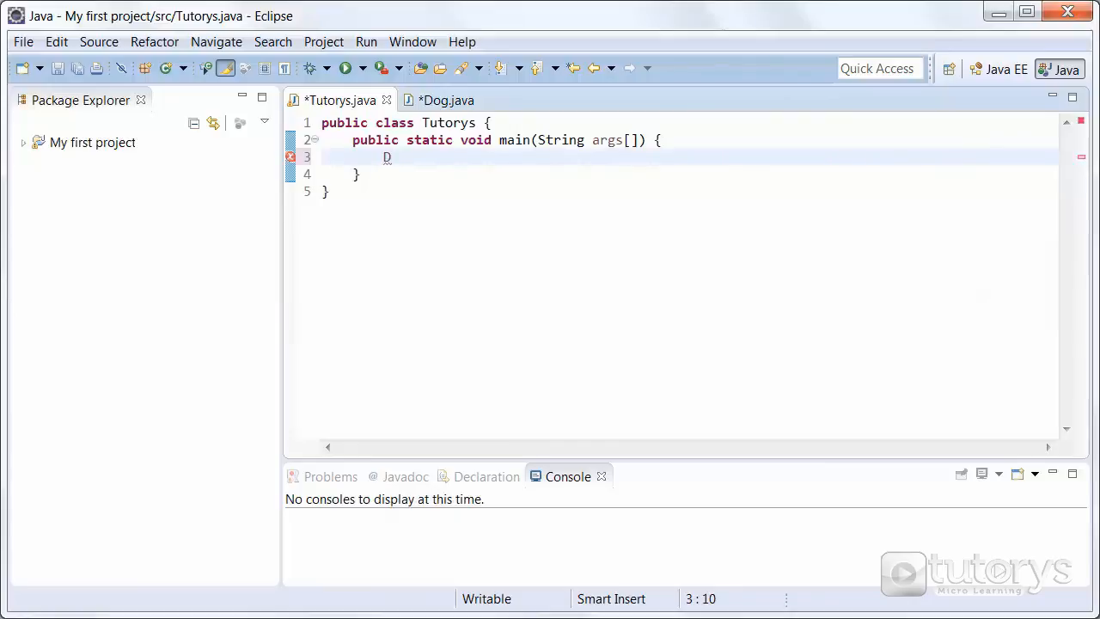
{"action": "type", "text": "og"}
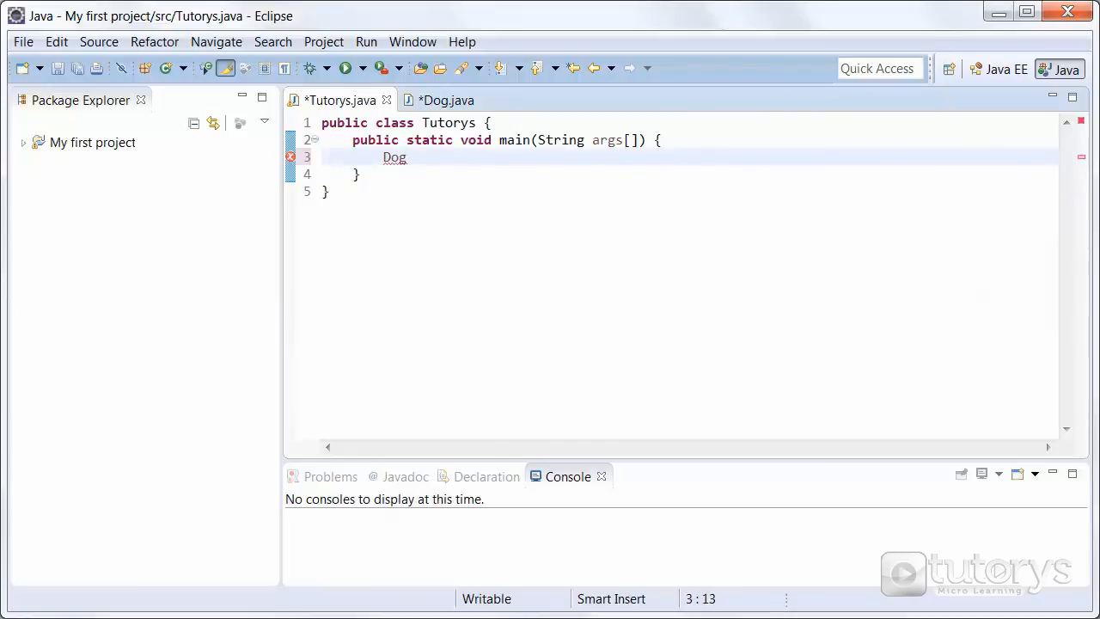
{"action": "type", "text": "dog"}
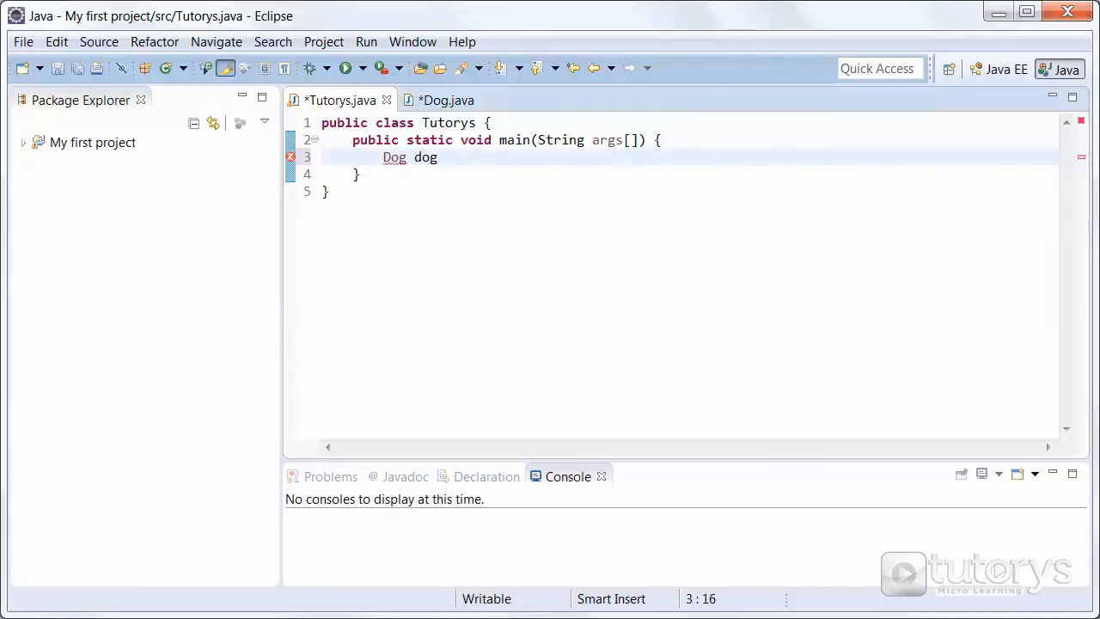
{"action": "type", "text": "1 ="}
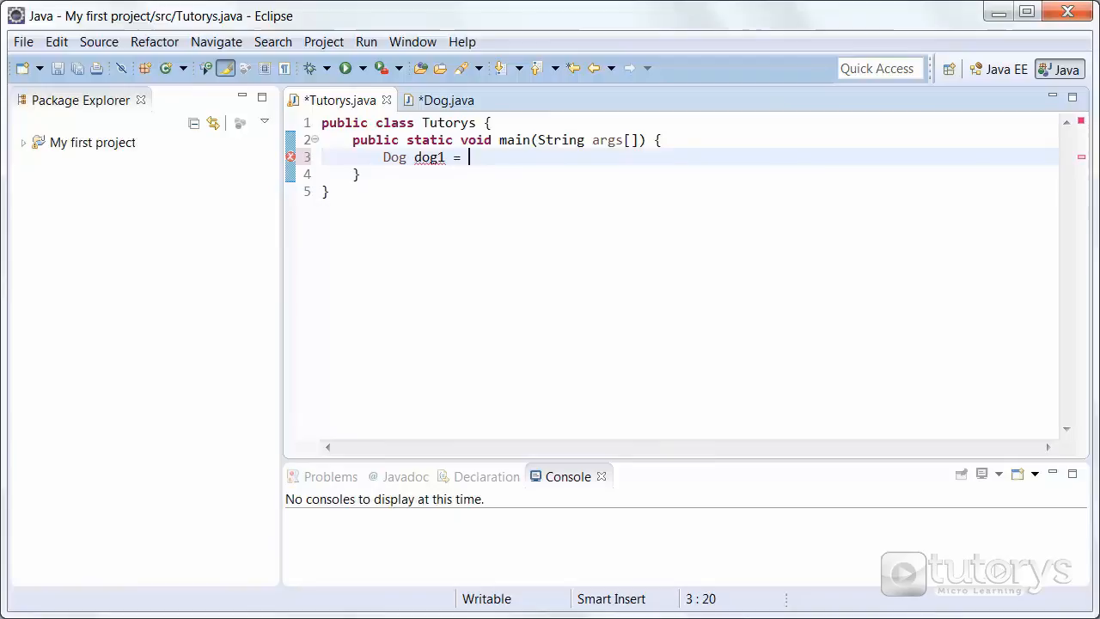
{"action": "type", "text": "new"}
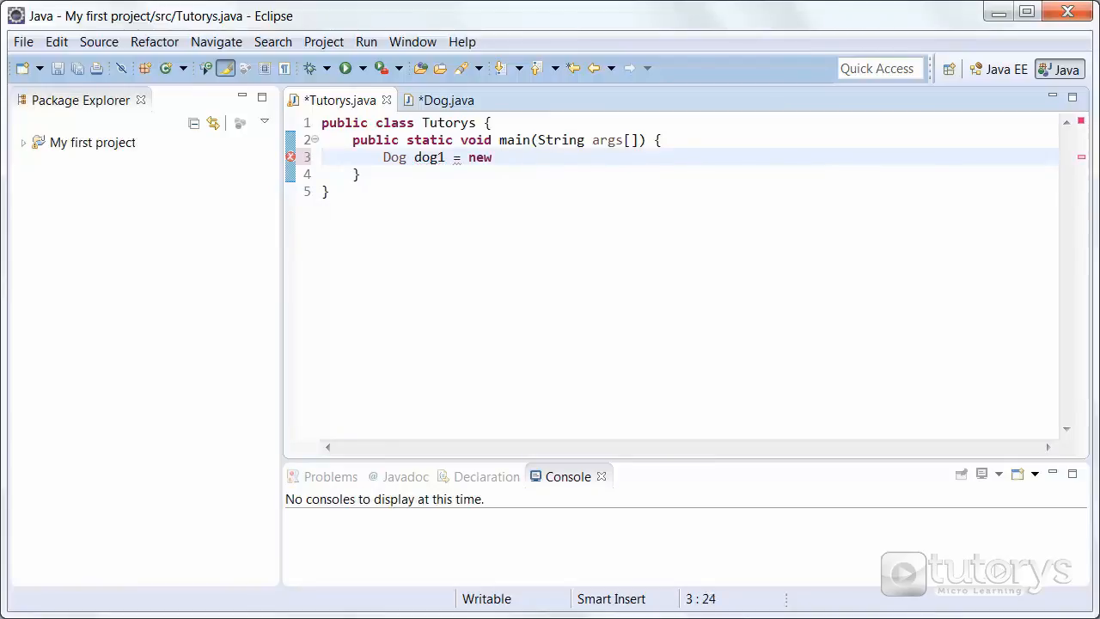
{"action": "type", "text": "Dog"}
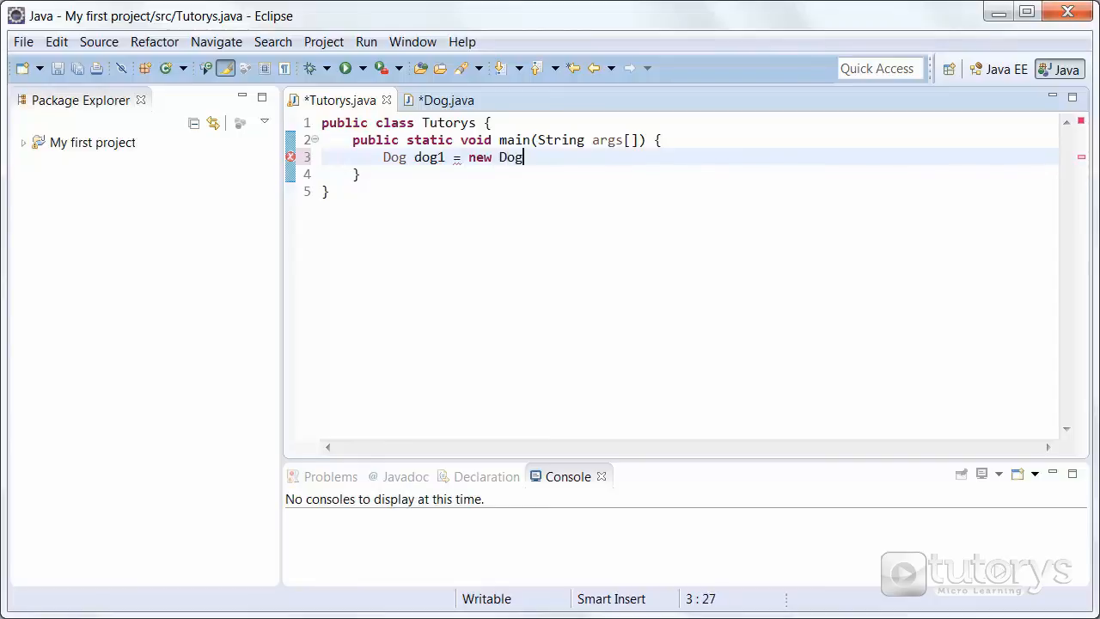
{"action": "type", "text": "()"}
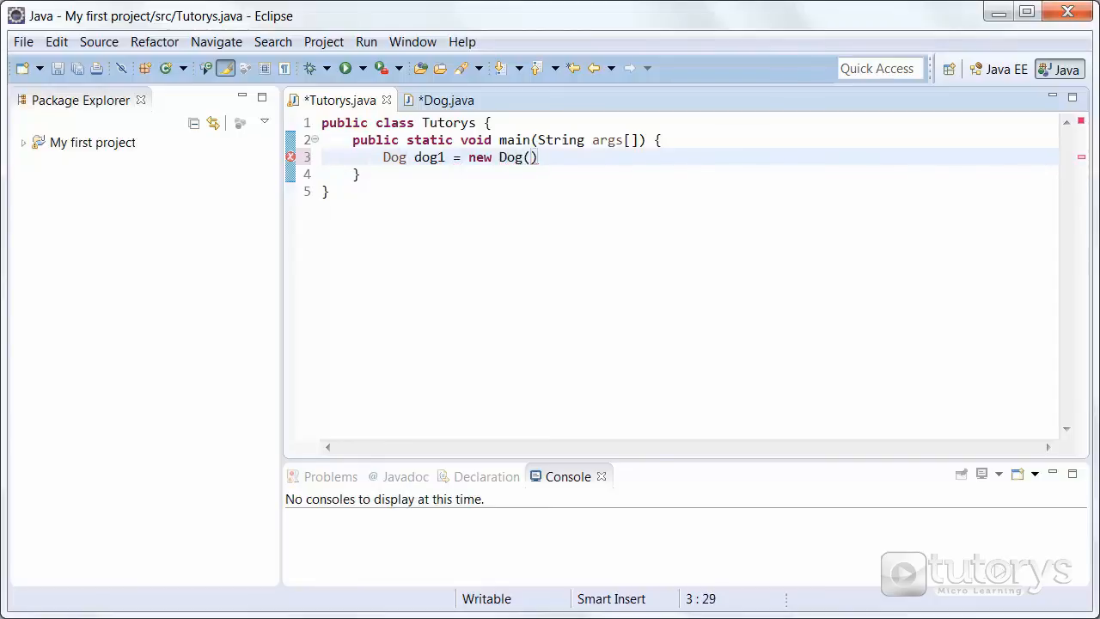
{"action": "type", "text": ";"}
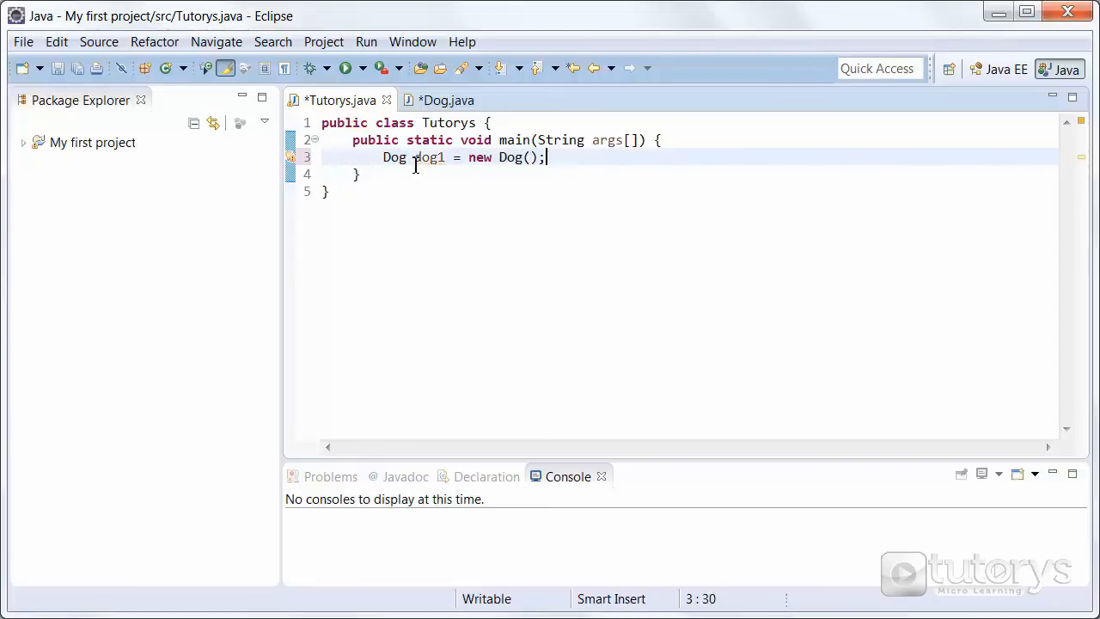
{"action": "mouse_move", "coordinate": [347, 69]}
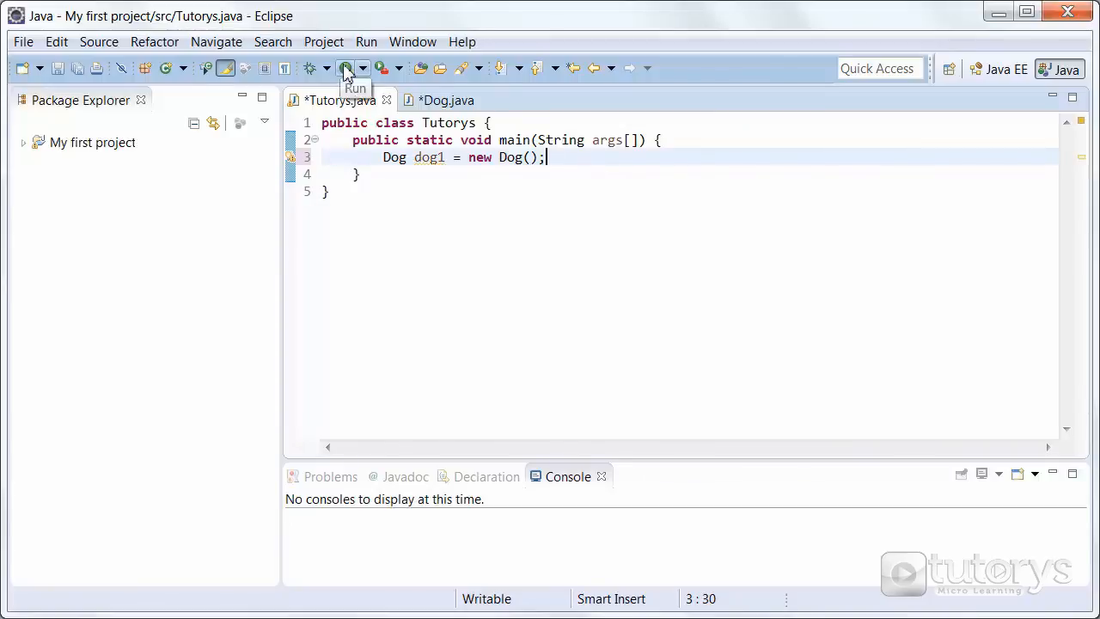
Run Tutorys with Save and Launch so the console prints "Default constructor".
{"action": "left_click", "coordinate": [344, 68]}
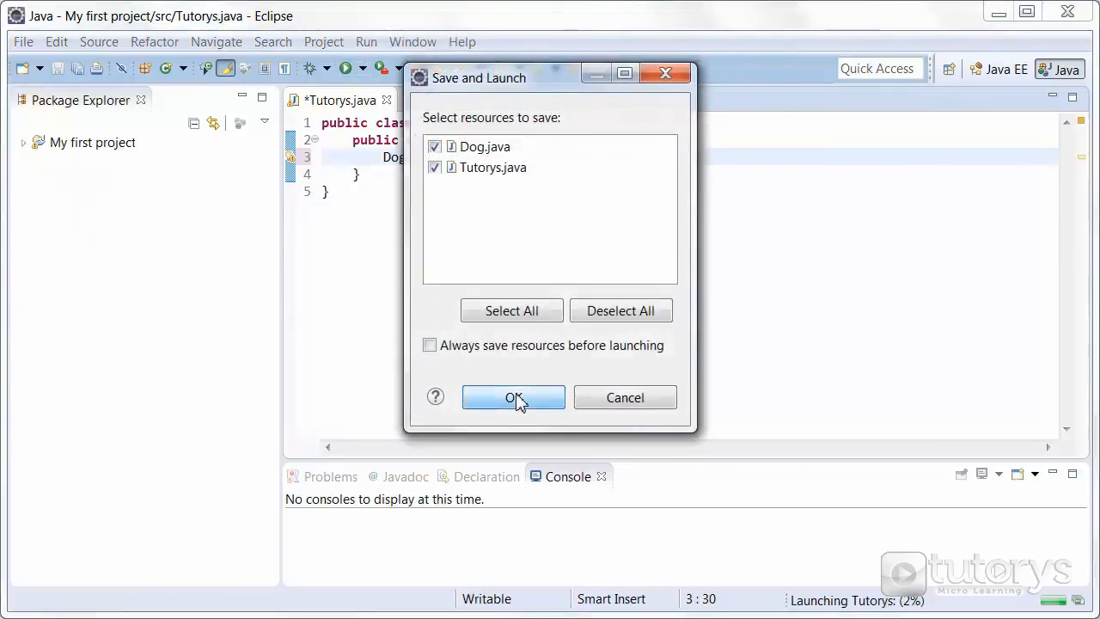
{"action": "left_click", "coordinate": [512, 397]}
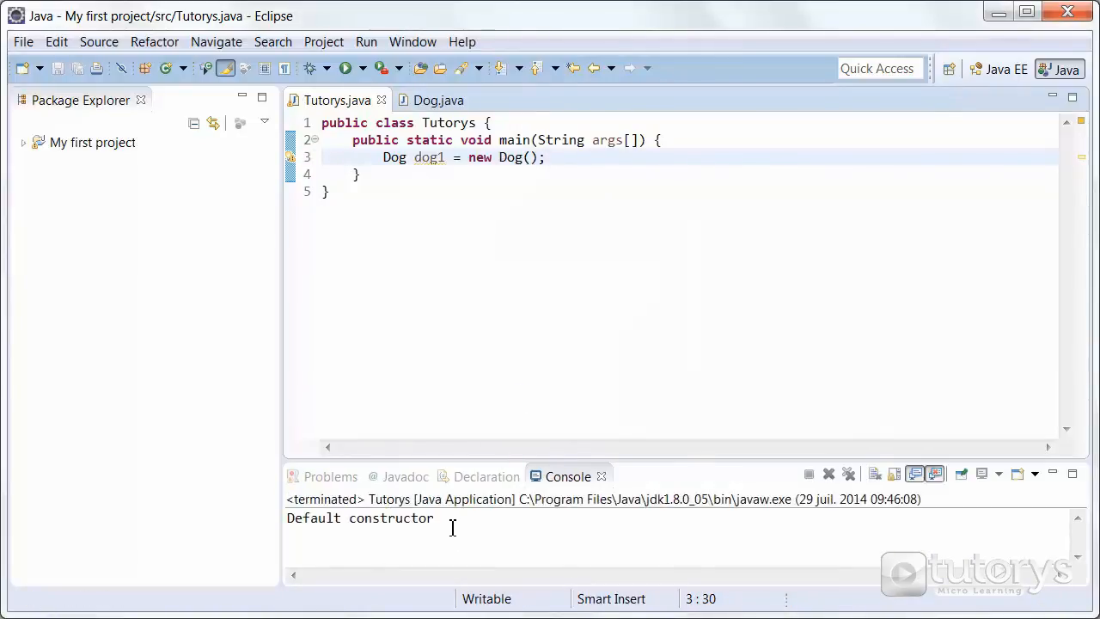
{"action": "mouse_move", "coordinate": [547, 360]}
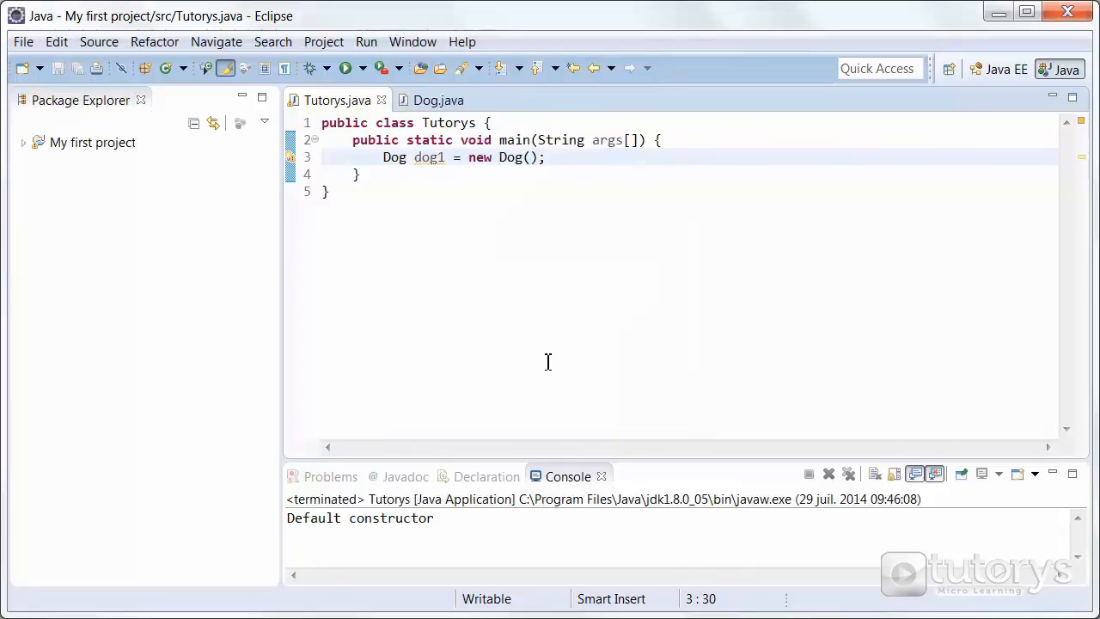